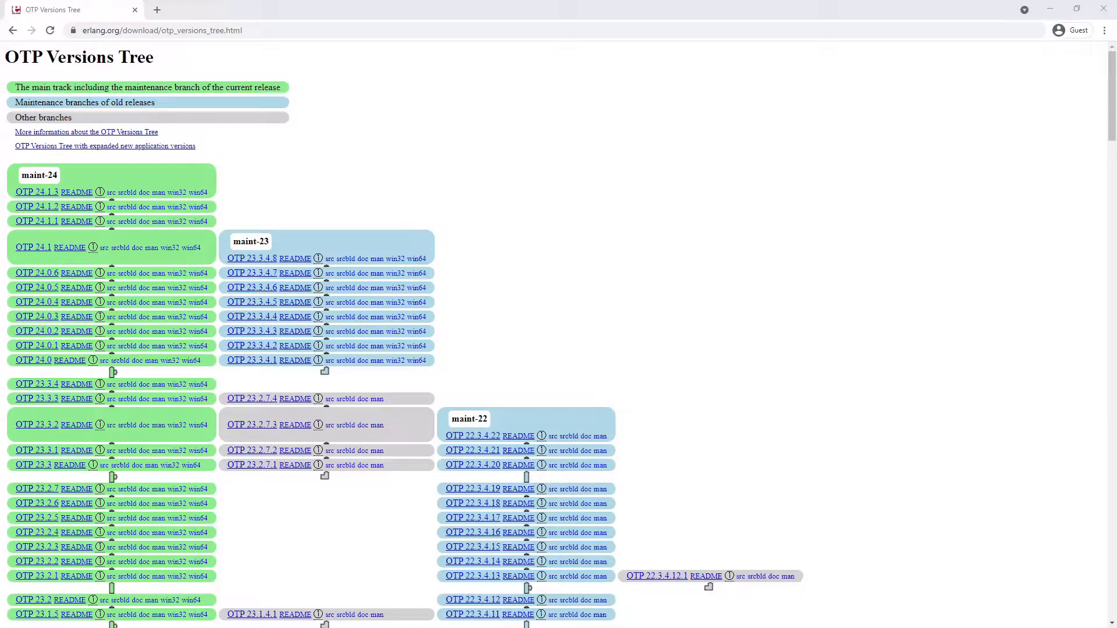
{"action": "mouse_move", "coordinate": [267, 178]}
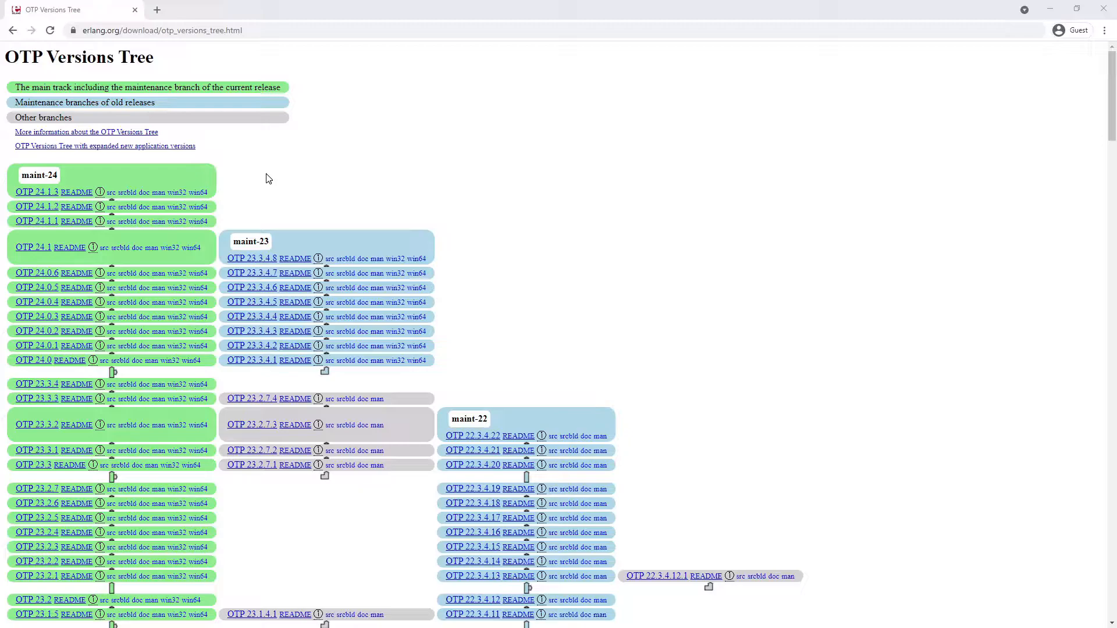
{"action": "mouse_move", "coordinate": [196, 192]}
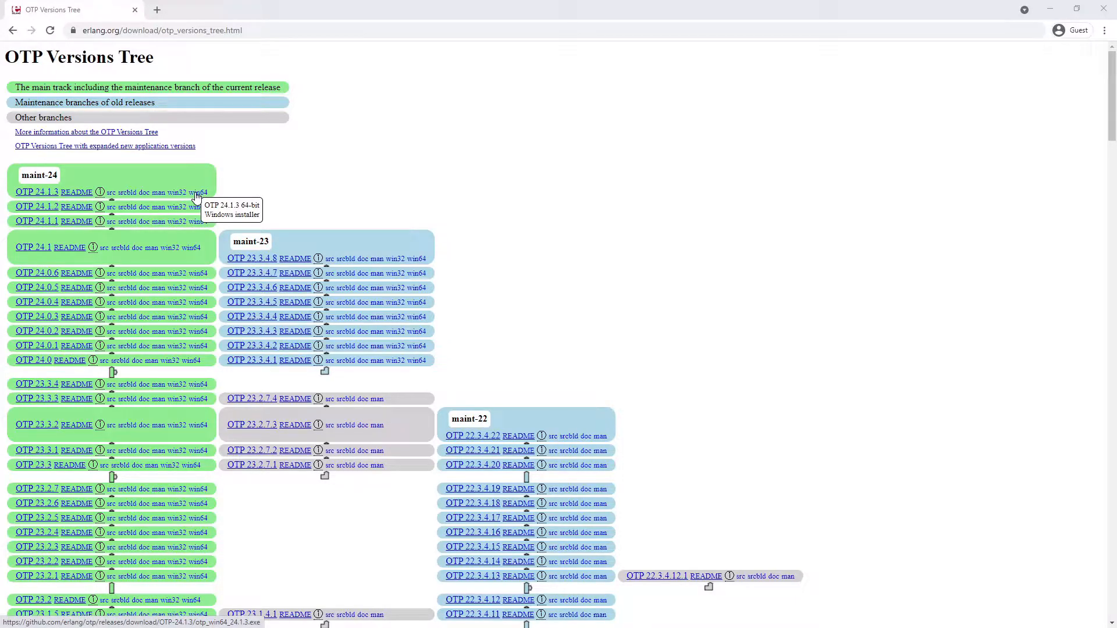
- Download the win64 installer for Erlang OTP 24.1.3 from the OTP Versions Tree page
{"action": "left_click", "coordinate": [191, 192]}
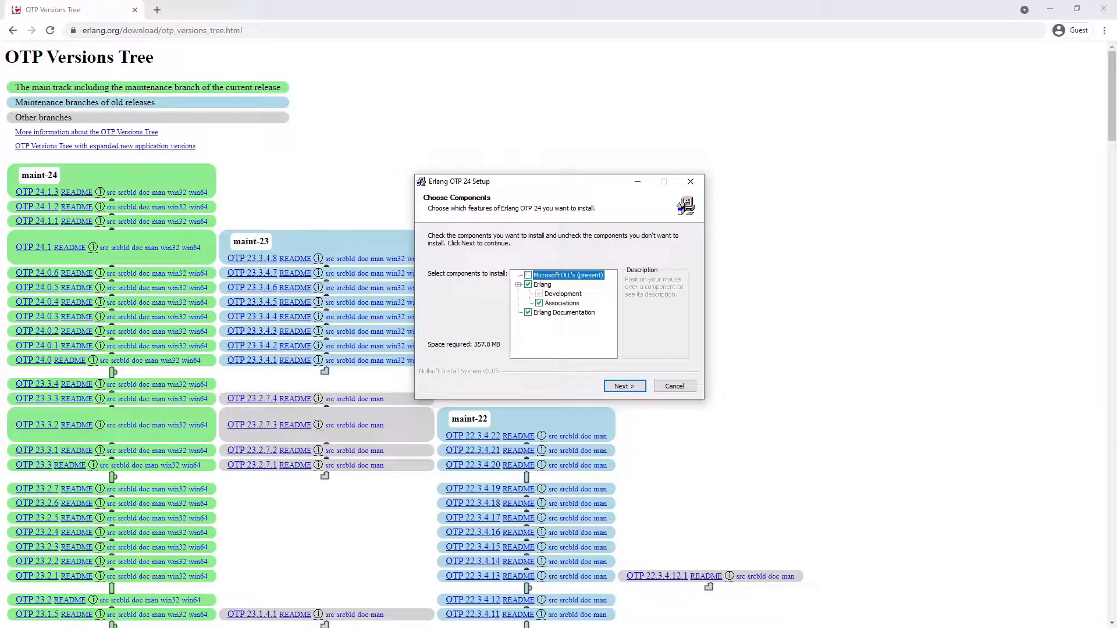
- Install Erlang OTP 24 with default components and folder, then close the completed setup
{"action": "left_click", "coordinate": [624, 385]}
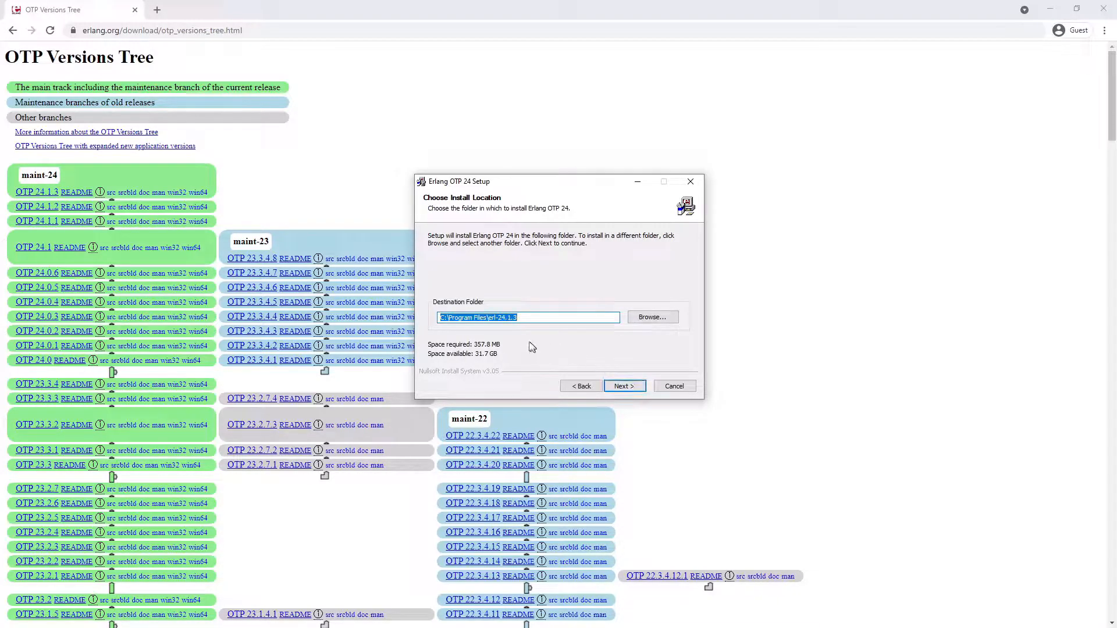
{"action": "mouse_move", "coordinate": [496, 327]}
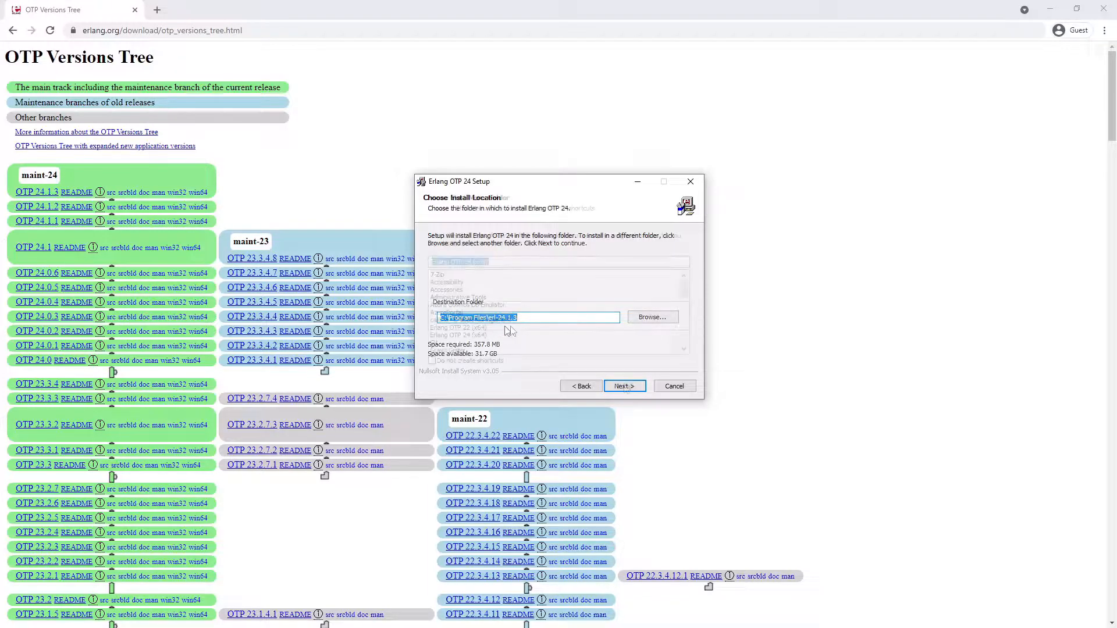
{"action": "left_click", "coordinate": [624, 385]}
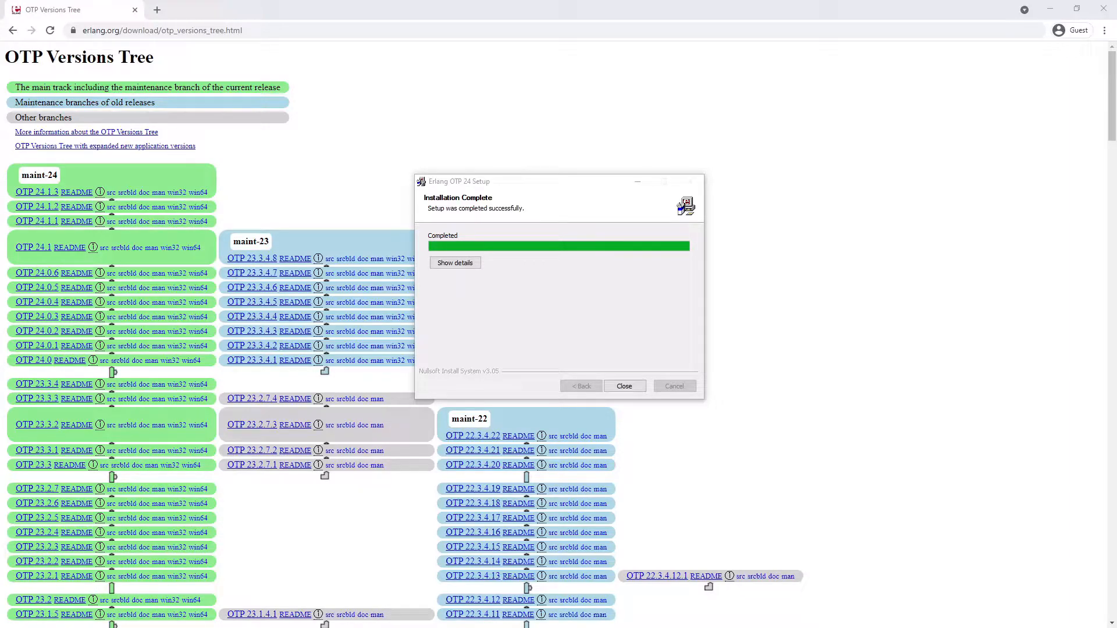
{"action": "left_click", "coordinate": [623, 385]}
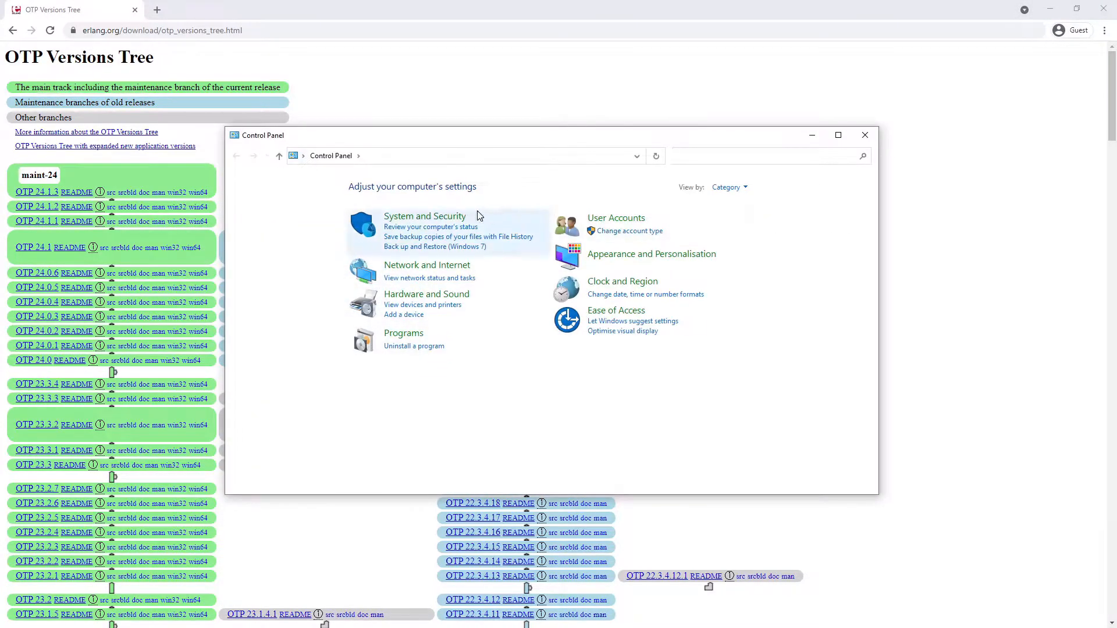
- Navigate through System and Security to the System settings for this computer
{"action": "left_click", "coordinate": [425, 216]}
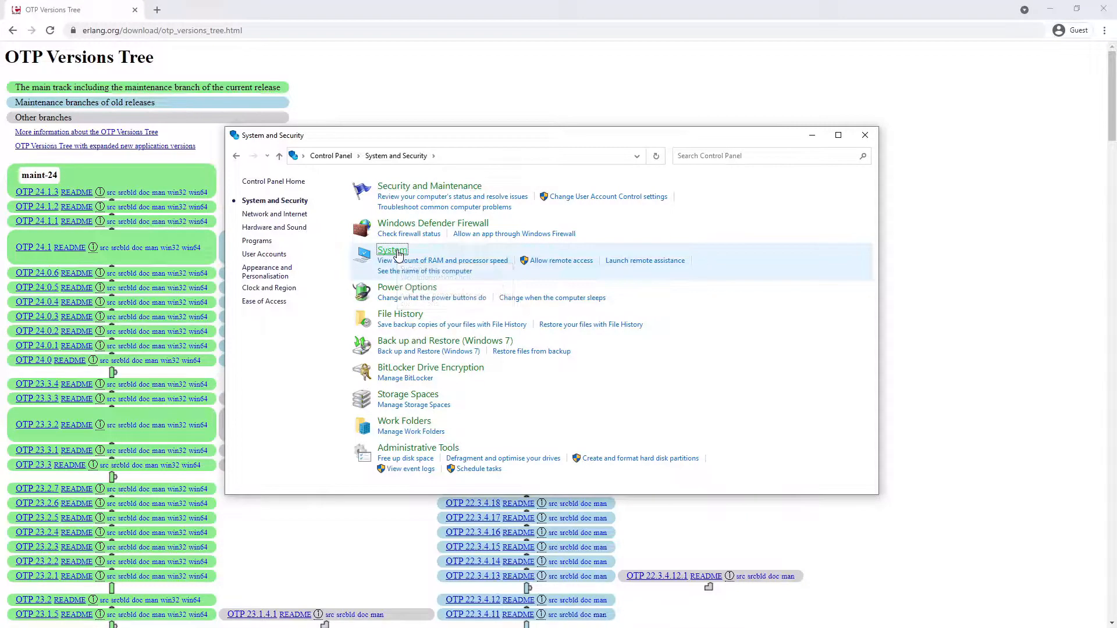
{"action": "left_click", "coordinate": [391, 251]}
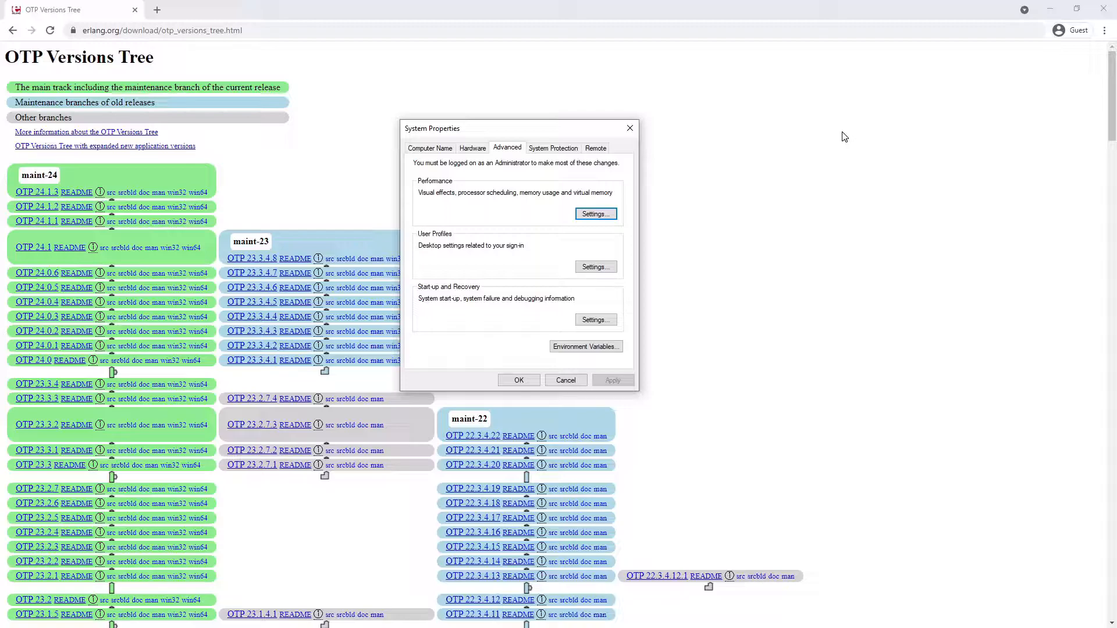
{"action": "mouse_move", "coordinate": [590, 349]}
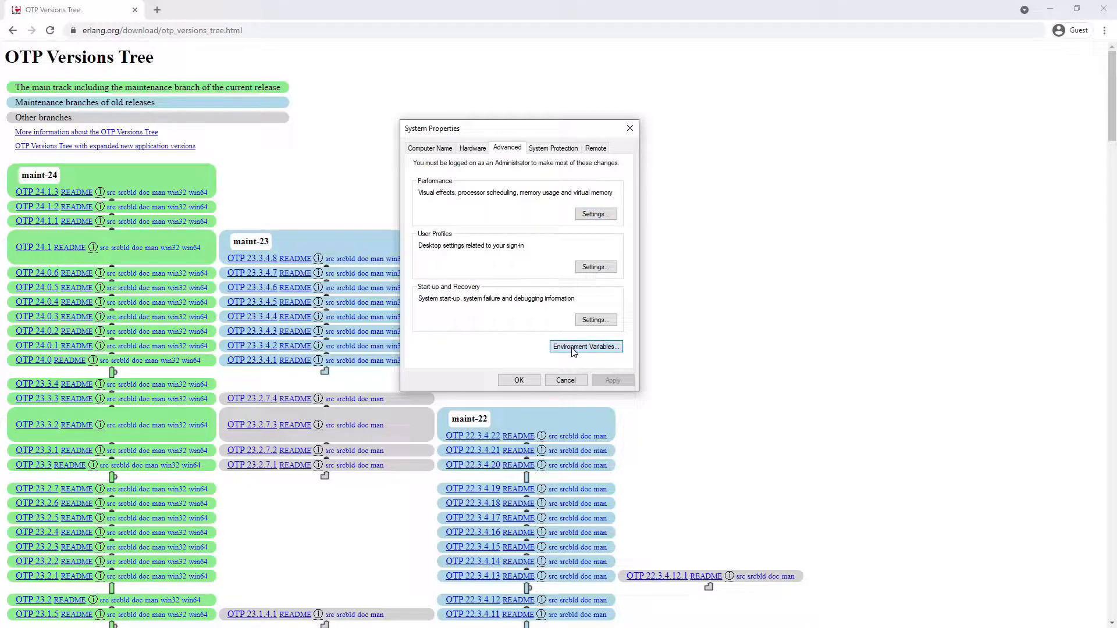
- Add user variable ERLANG_HOME = C:\Program Files\erl-24.1.3 and apply the changes
{"action": "left_click", "coordinate": [585, 347]}
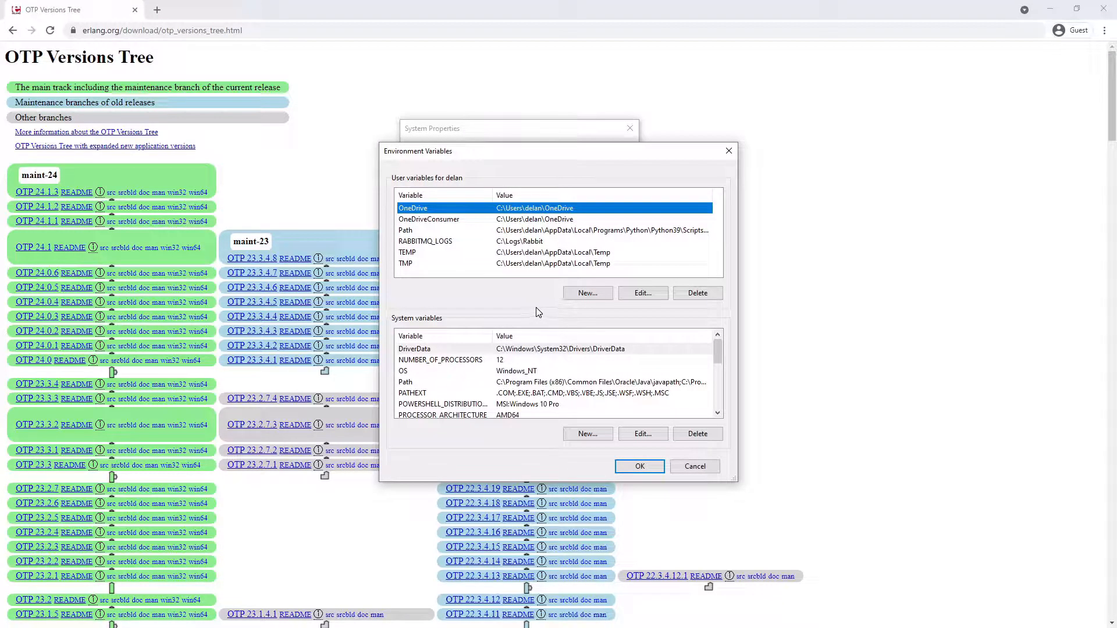
{"action": "mouse_move", "coordinate": [528, 306]}
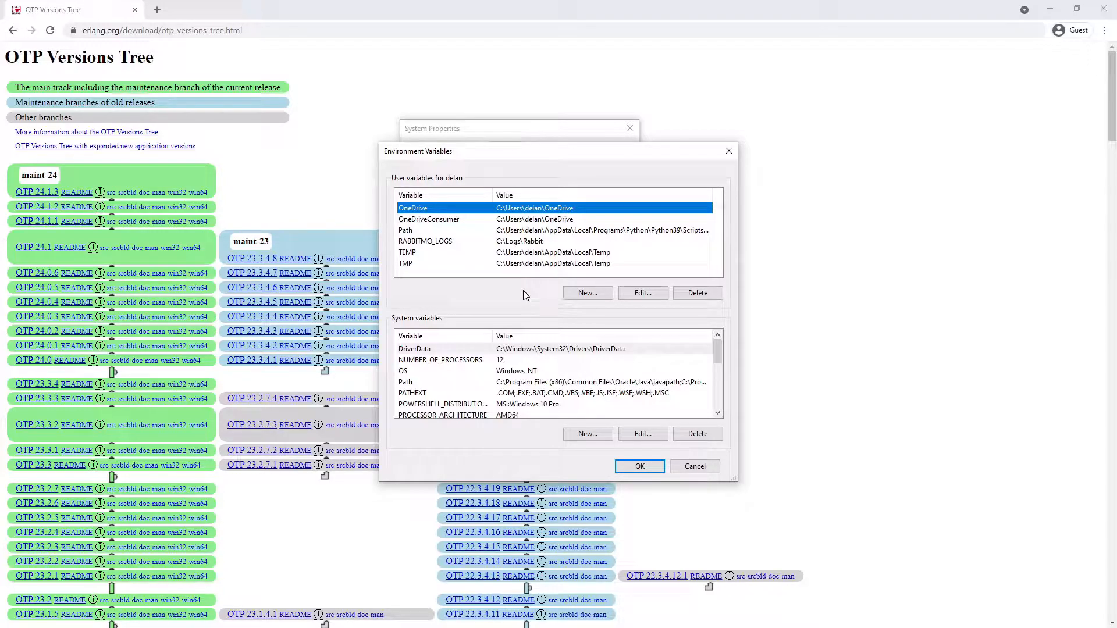
{"action": "left_click", "coordinate": [588, 293]}
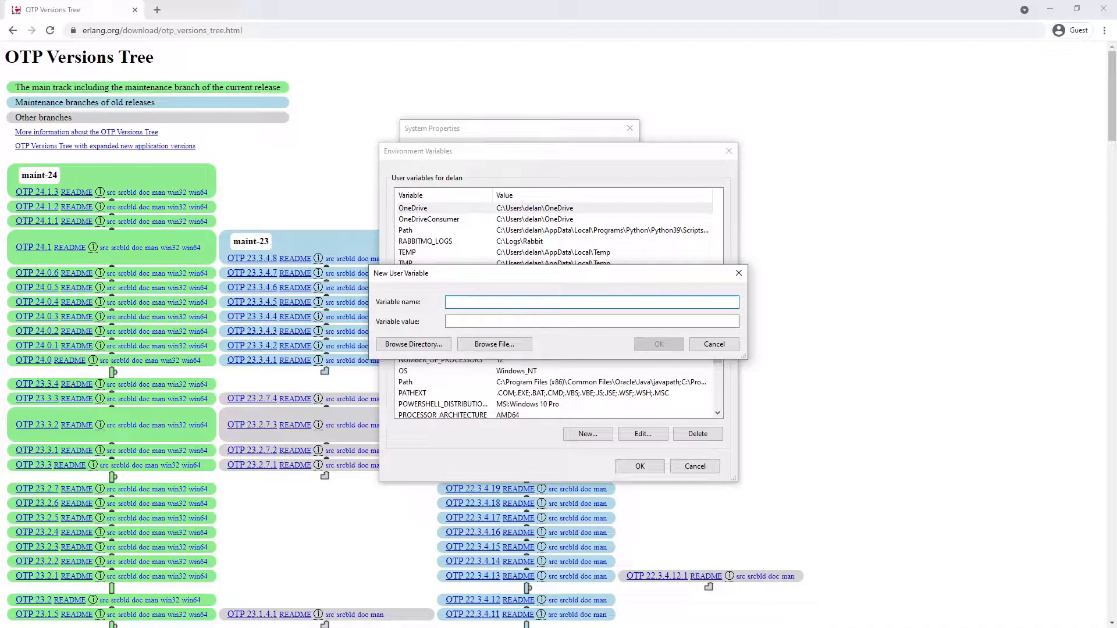
{"action": "type", "text": "ERLANG_HOME"}
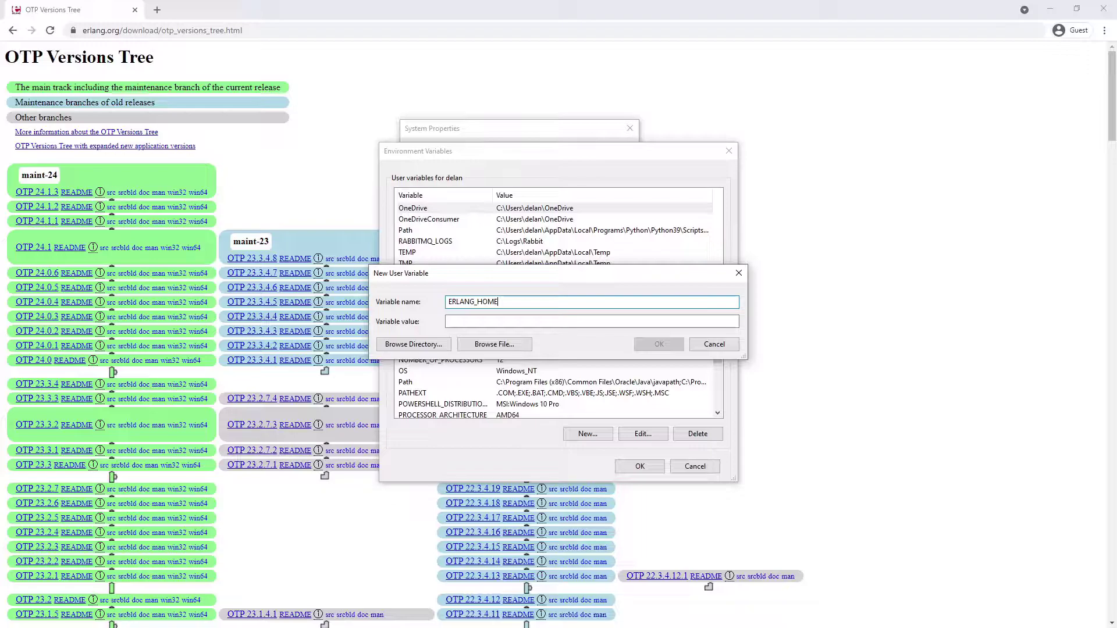
{"action": "type", "text": "C:\\Program Files\\erl-24.1.3"}
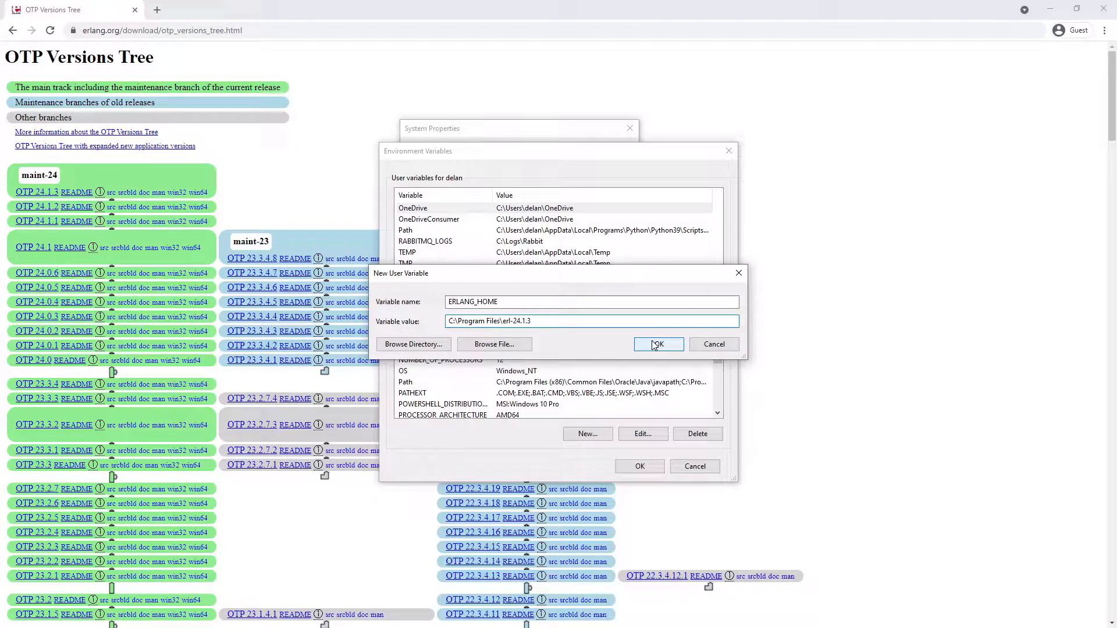
{"action": "left_click", "coordinate": [658, 345]}
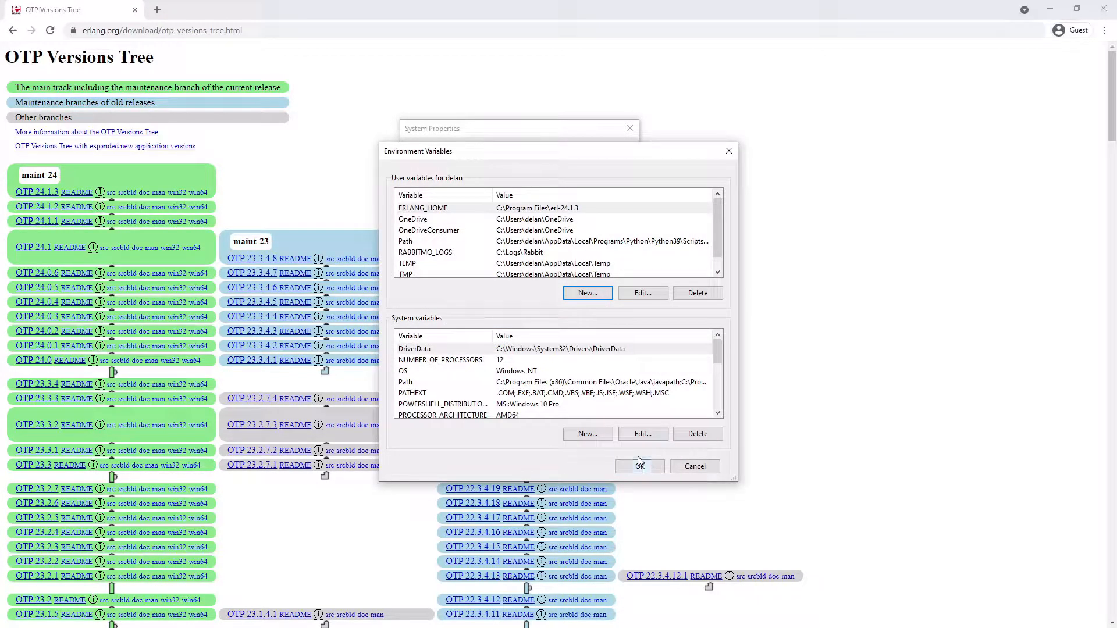
{"action": "left_click", "coordinate": [640, 465]}
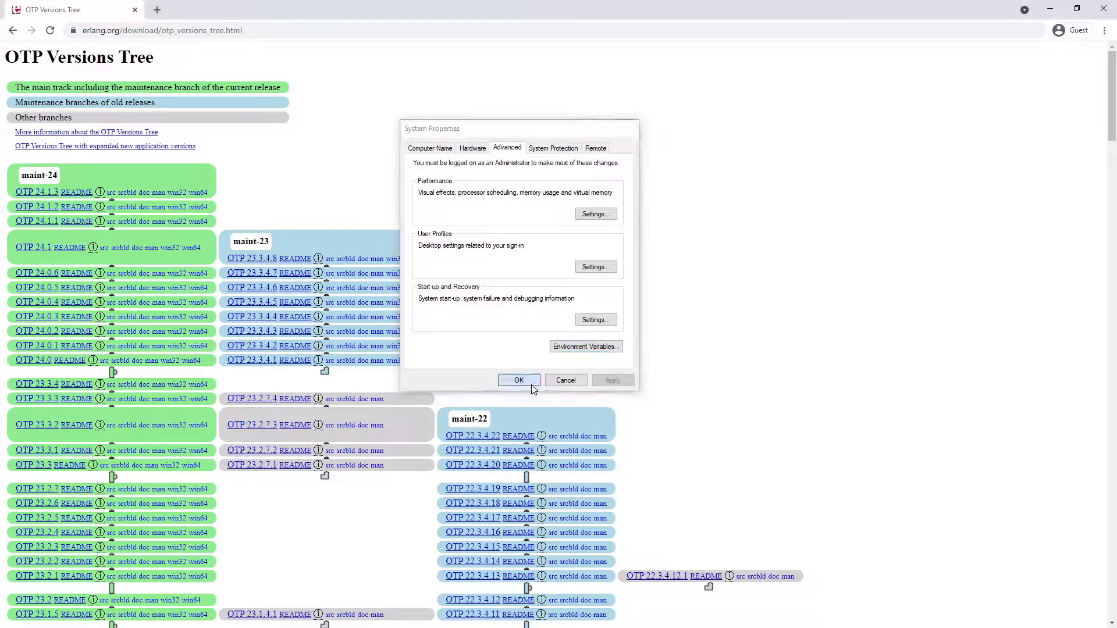
- Verify ECHO %ERLANG_HOME% prints the install path, then go to github.com/rabbitmq/rabbitmq-server/
{"action": "left_click", "coordinate": [519, 379]}
{"action": "type", "text": "ECHO"}
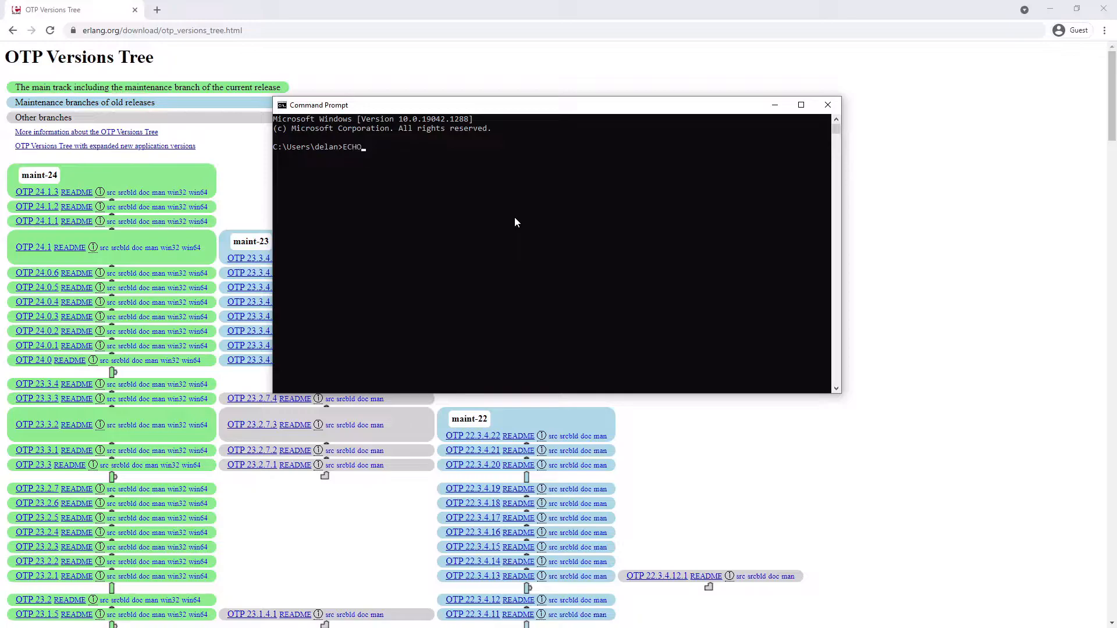
{"action": "type", "text": "%"}
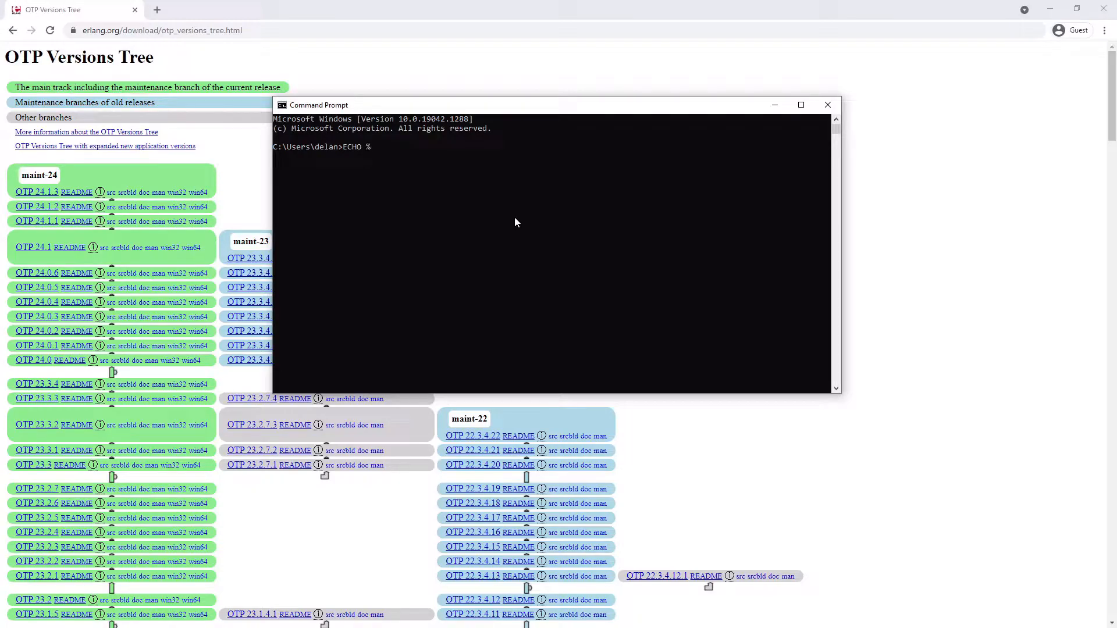
{"action": "type", "text": "ERLANG_HOME%"}
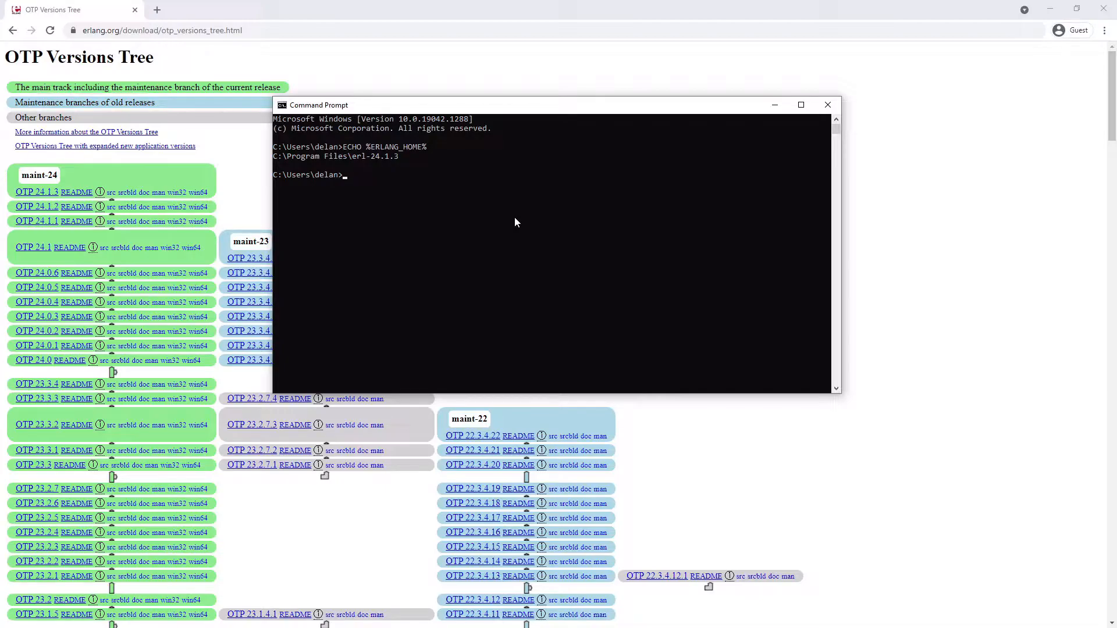
{"action": "type", "text": "github.com/rabbitmq/rabbitmq-server/"}
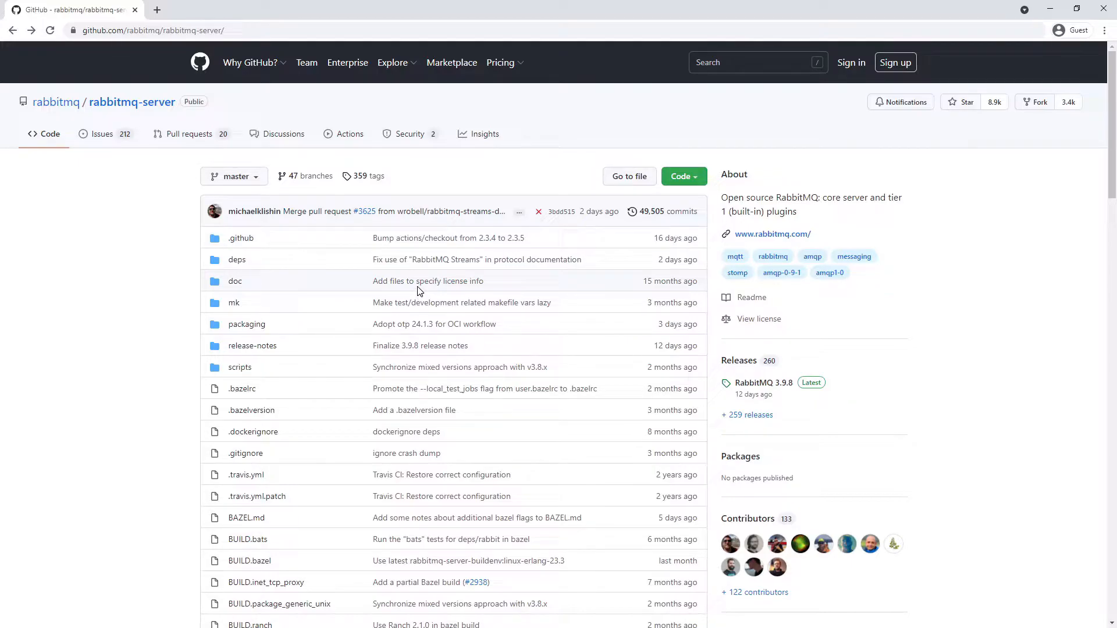
{"action": "mouse_move", "coordinate": [763, 388]}
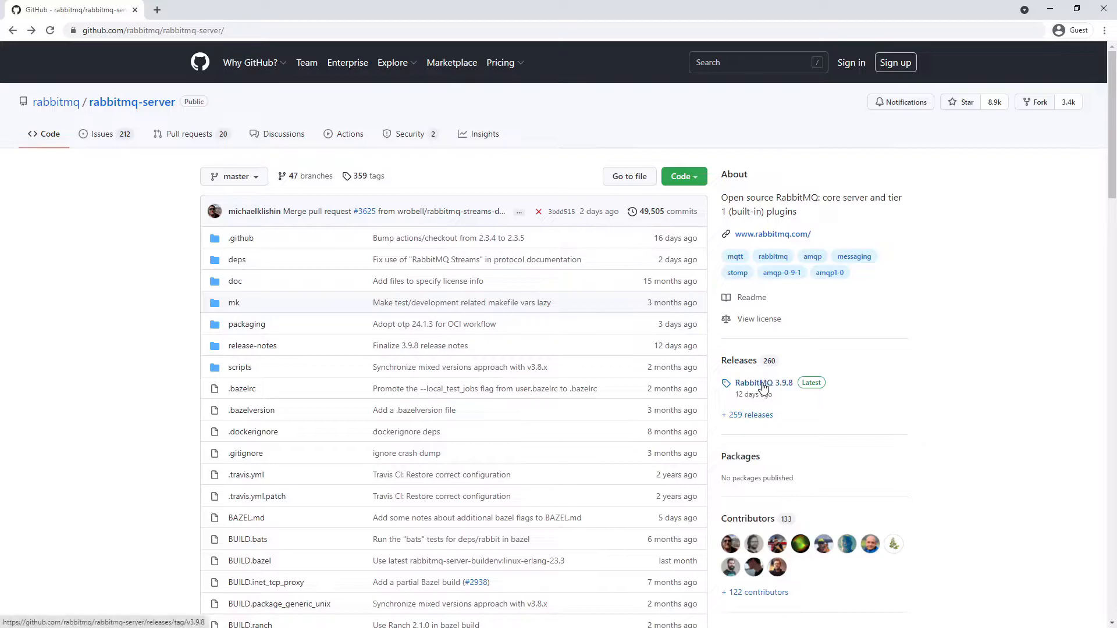
- Download rabbitmq-server-windows-3.9.8.zip from the v3.9.8 release assets
{"action": "left_click", "coordinate": [764, 383]}
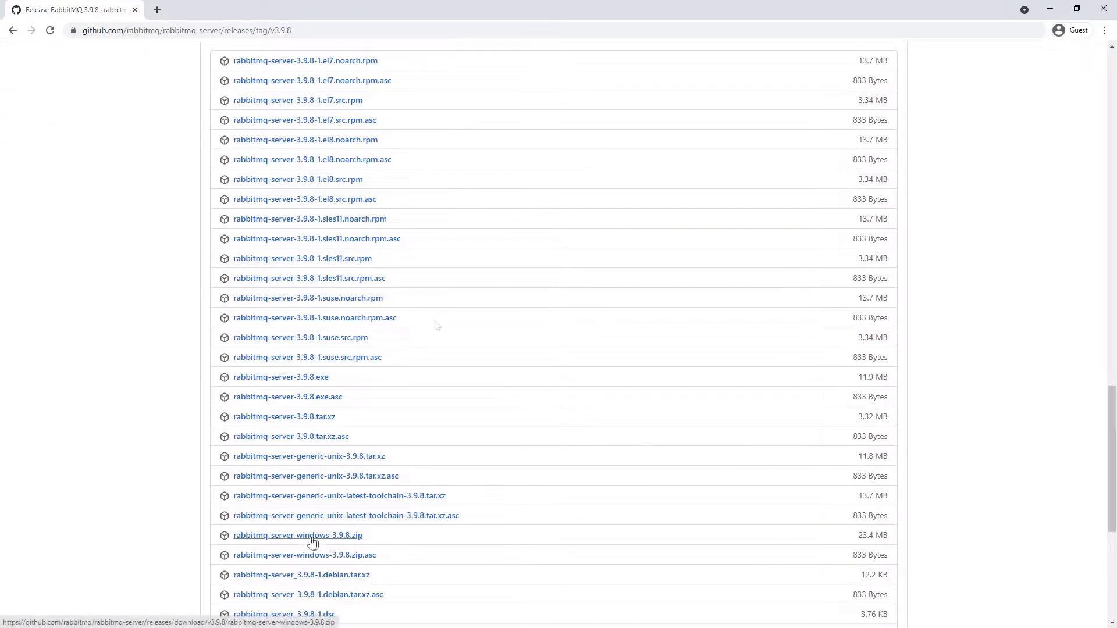
{"action": "mouse_move", "coordinate": [341, 545]}
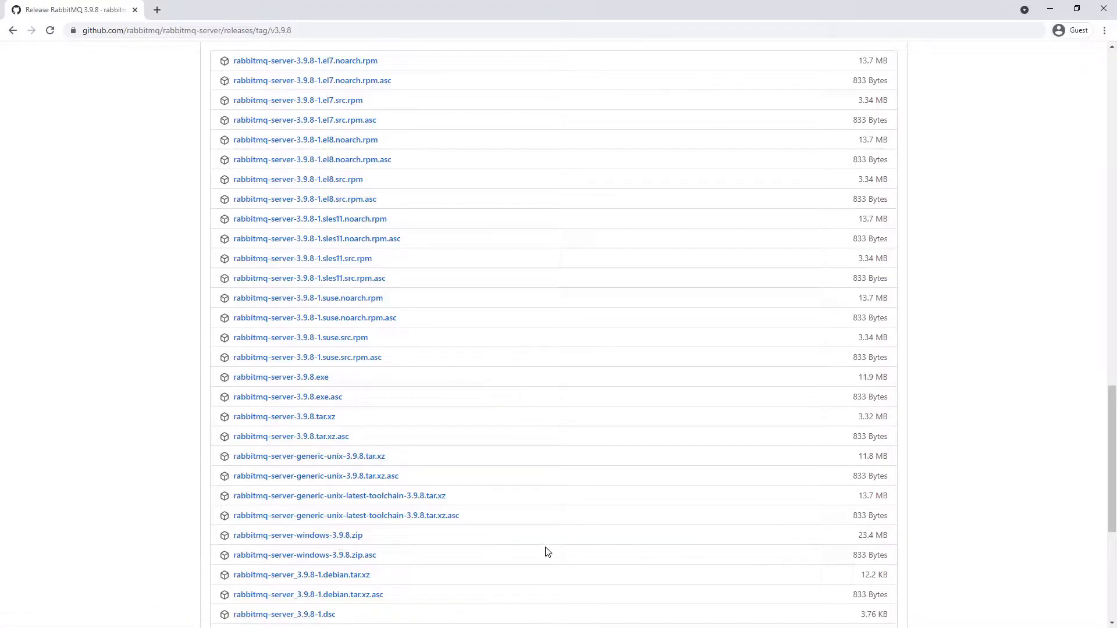
{"action": "left_click", "coordinate": [299, 536]}
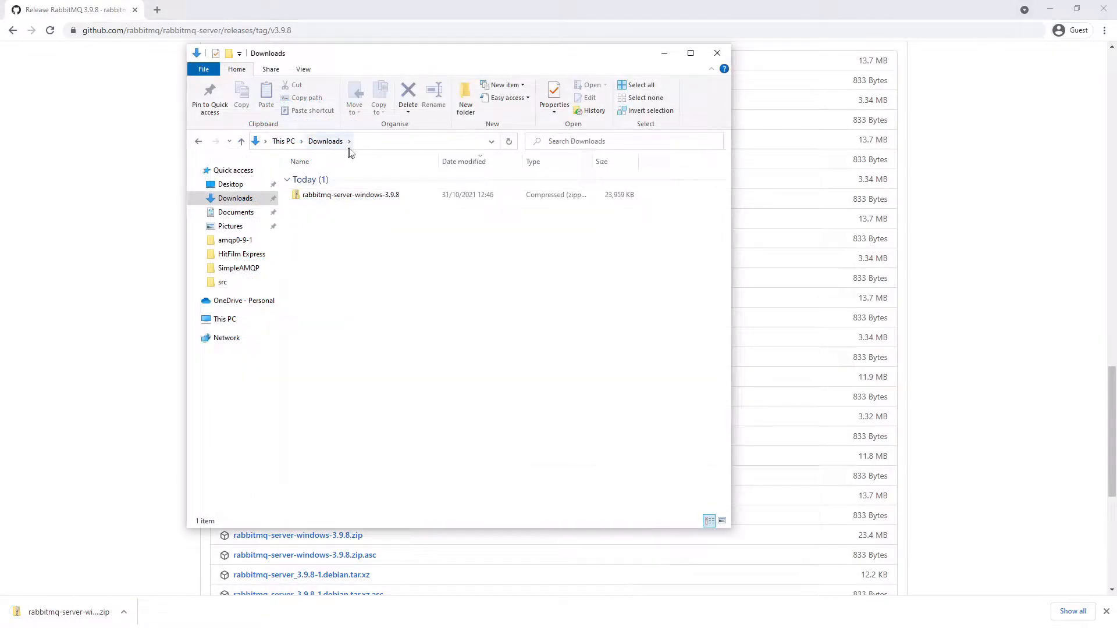
- Extract the RabbitMQ 3.9.8 zip into the default same-named folder in Downloads
{"action": "right_click", "coordinate": [350, 195]}
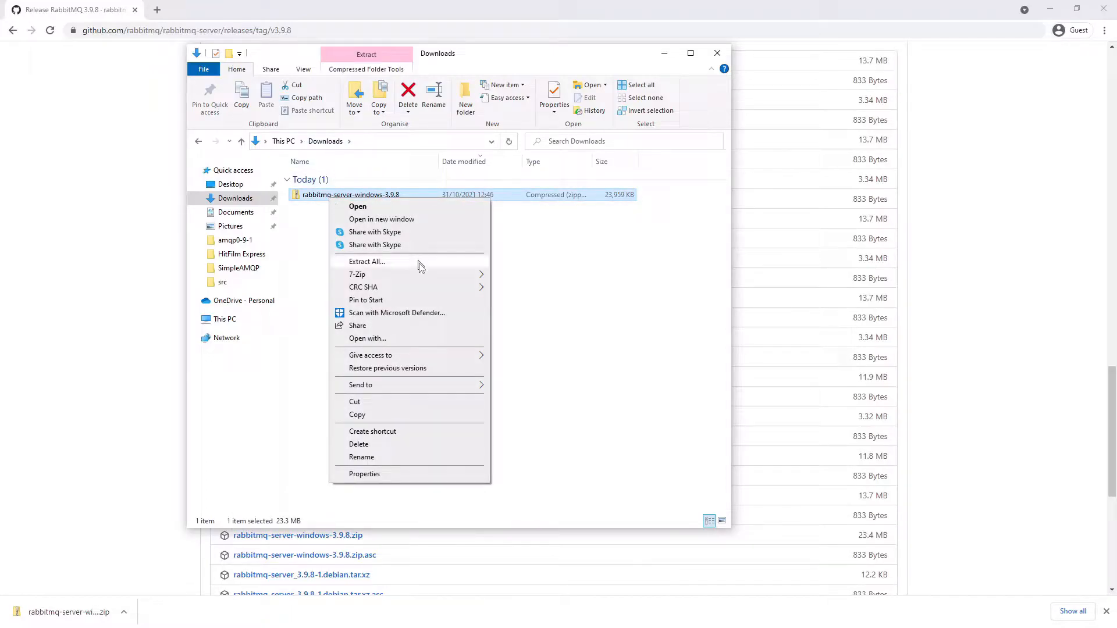
{"action": "left_click", "coordinate": [368, 261]}
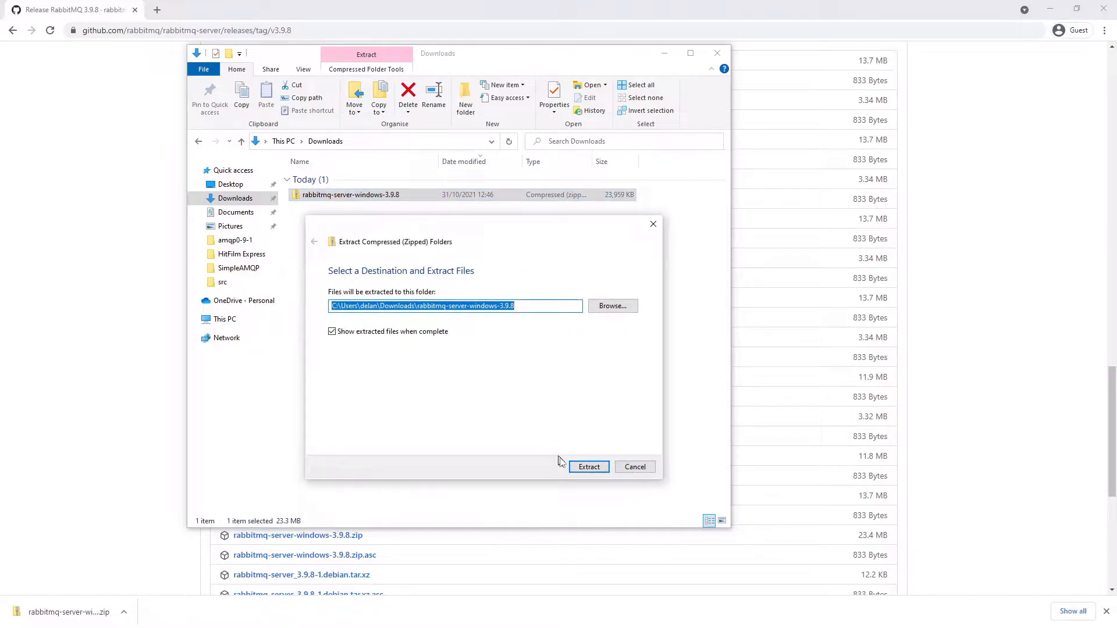
{"action": "left_click", "coordinate": [589, 466]}
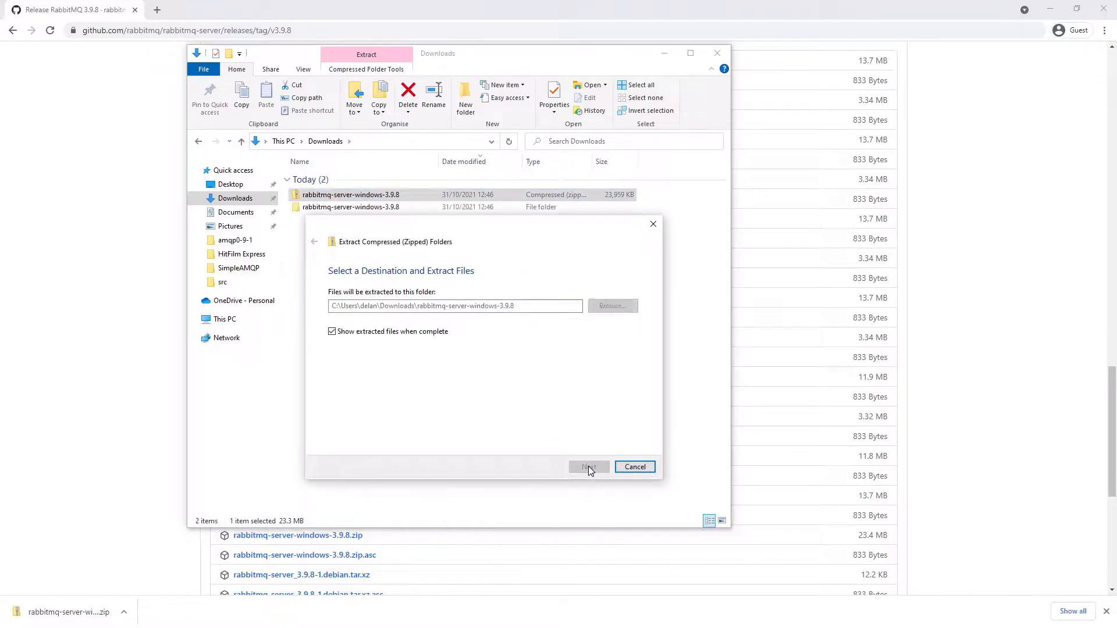
{"action": "left_click", "coordinate": [589, 468]}
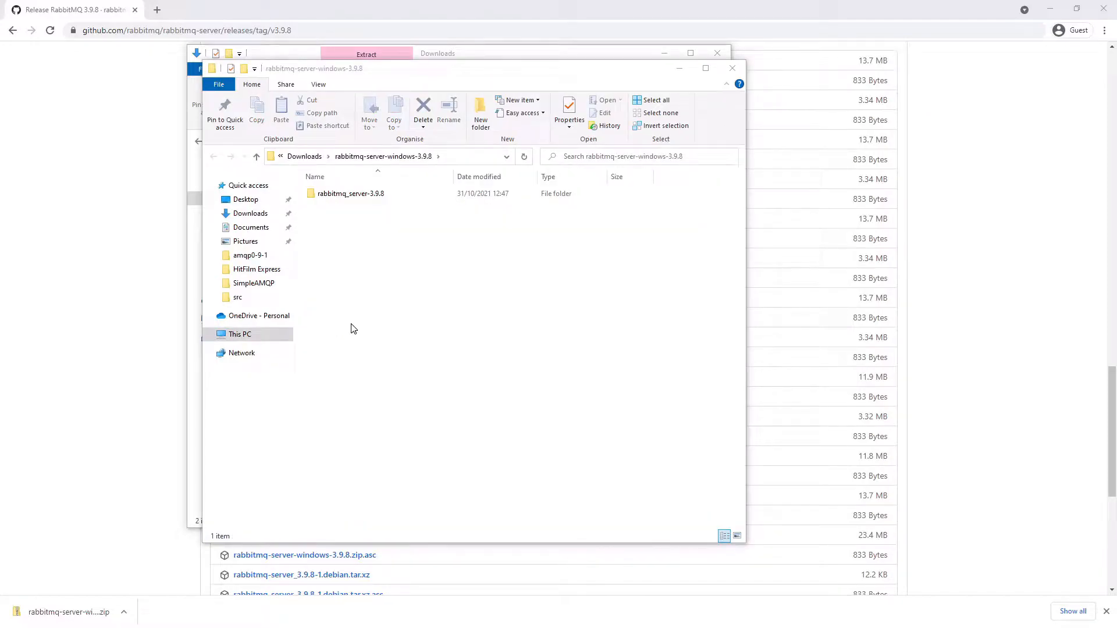
- Browse into rabbitmq_server-3.9.8 and its plugins folder to see the bundled plugins
{"action": "left_click", "coordinate": [350, 193]}
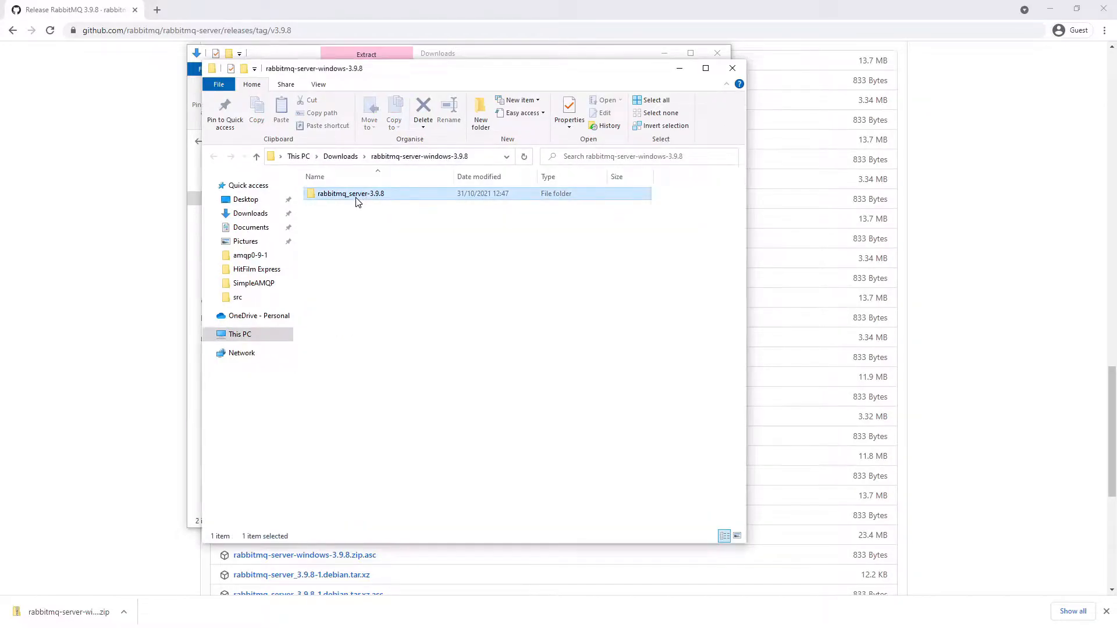
{"action": "double_click", "coordinate": [350, 193]}
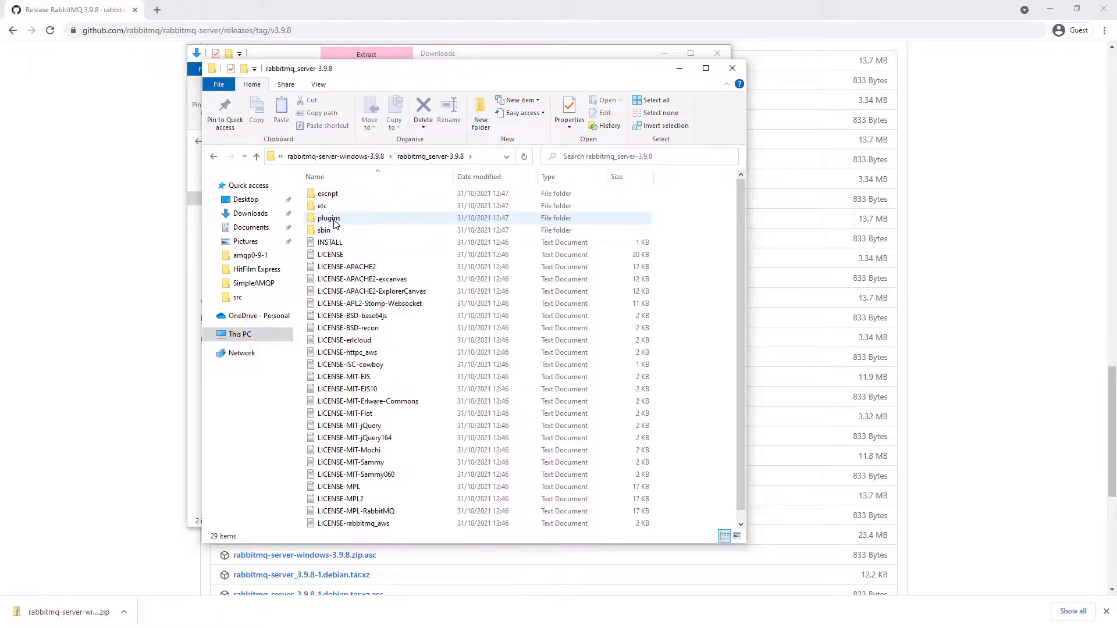
{"action": "double_click", "coordinate": [329, 219]}
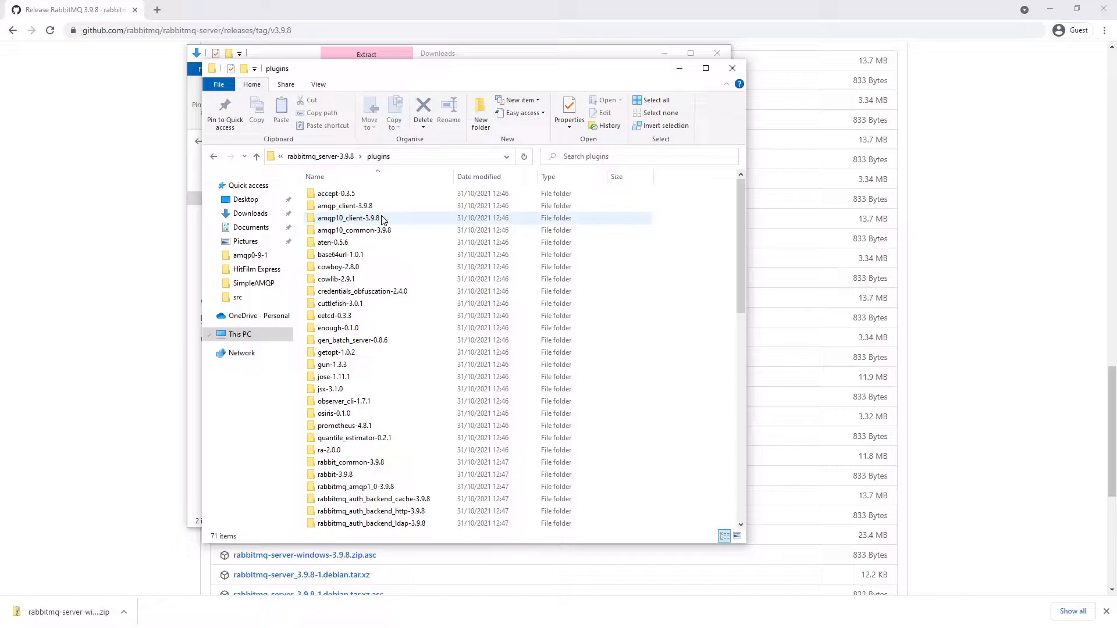
{"action": "mouse_move", "coordinate": [382, 219]}
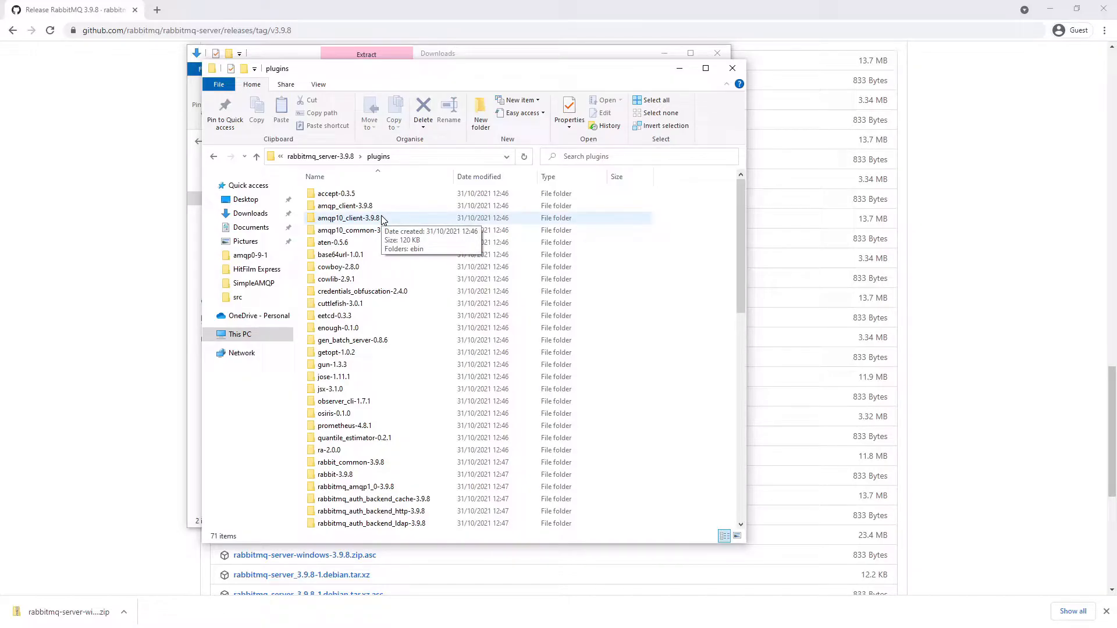
{"action": "mouse_move", "coordinate": [395, 261]}
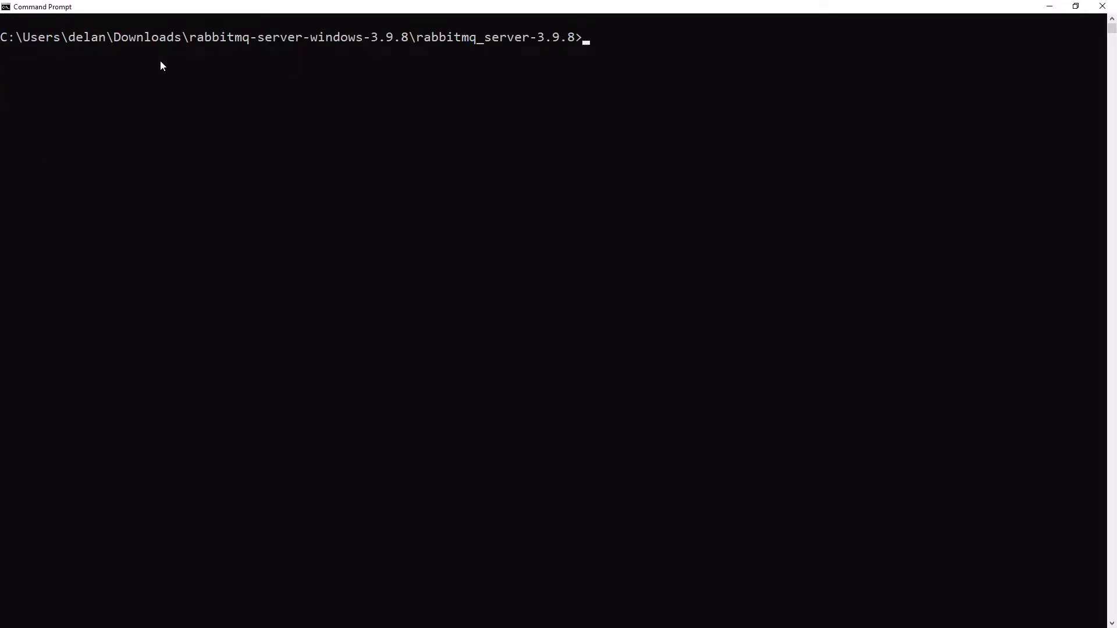
{"action": "mouse_move", "coordinate": [671, 72]}
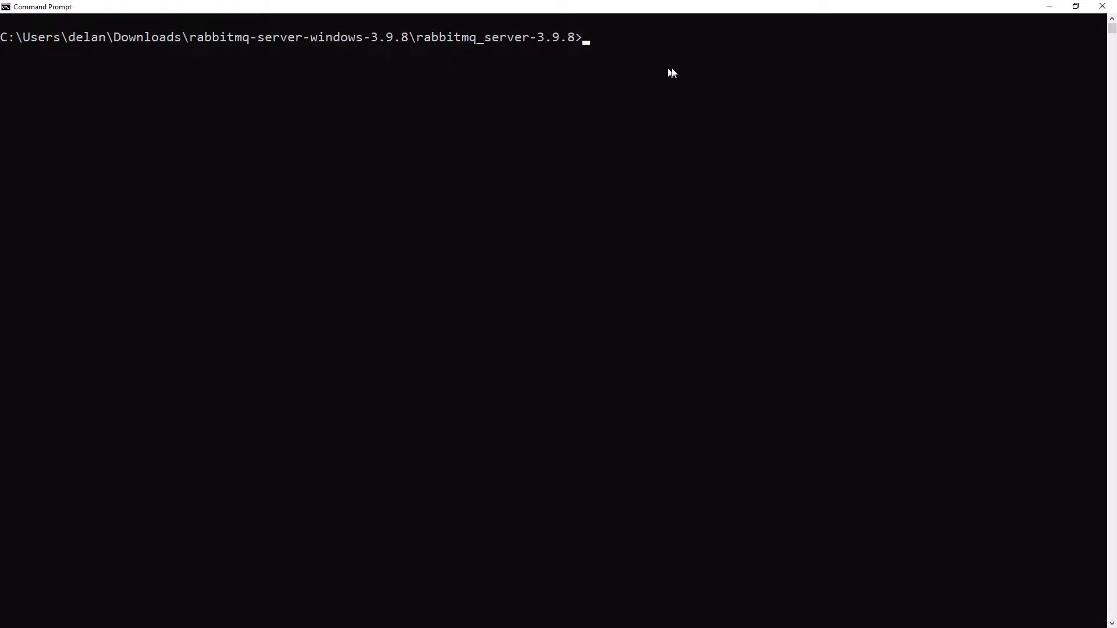
- Run rabbitmq-server.bat from the sbin folder until the broker starts with 3 plugins
{"action": "type", "text": "cd sbin"}
{"action": "type", "text": "di"}
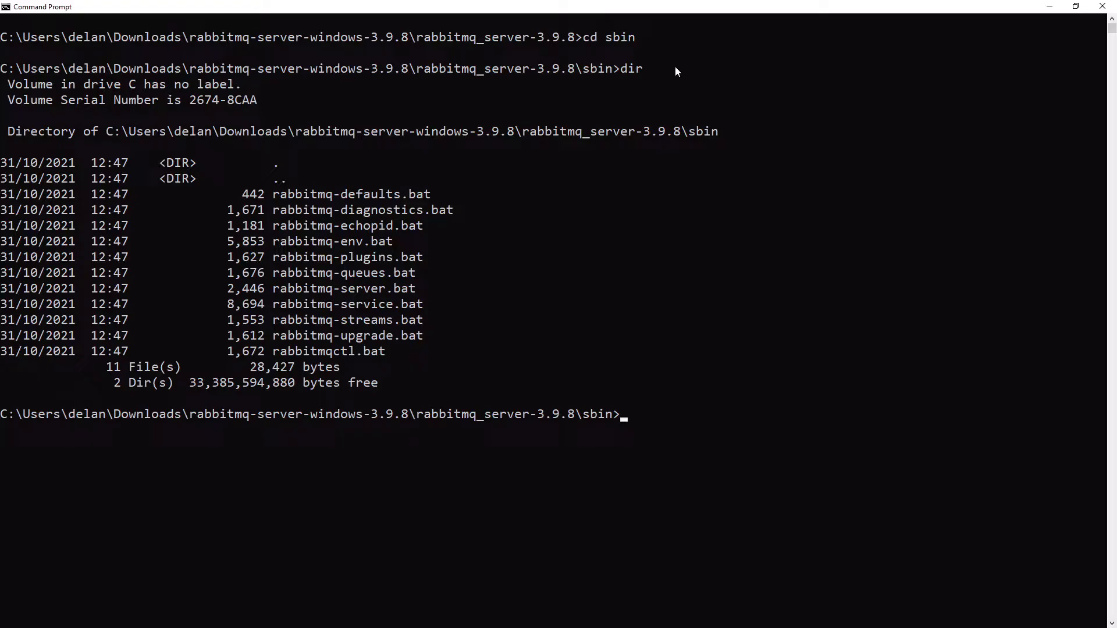
{"action": "type", "text": "rab"}
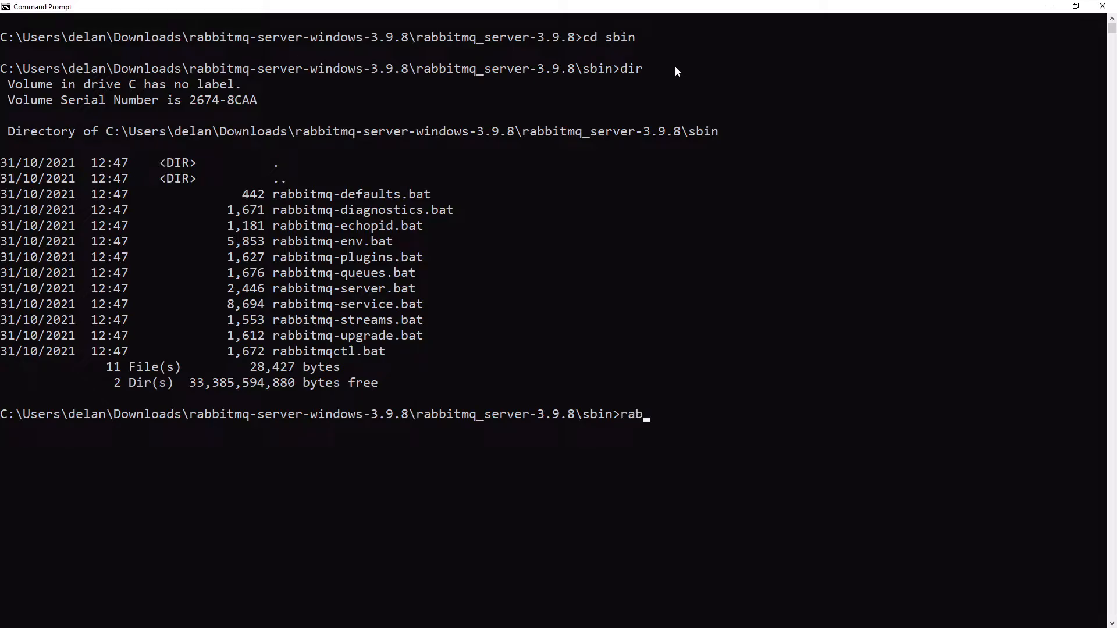
{"action": "type", "text": "bitmq-server.bat"}
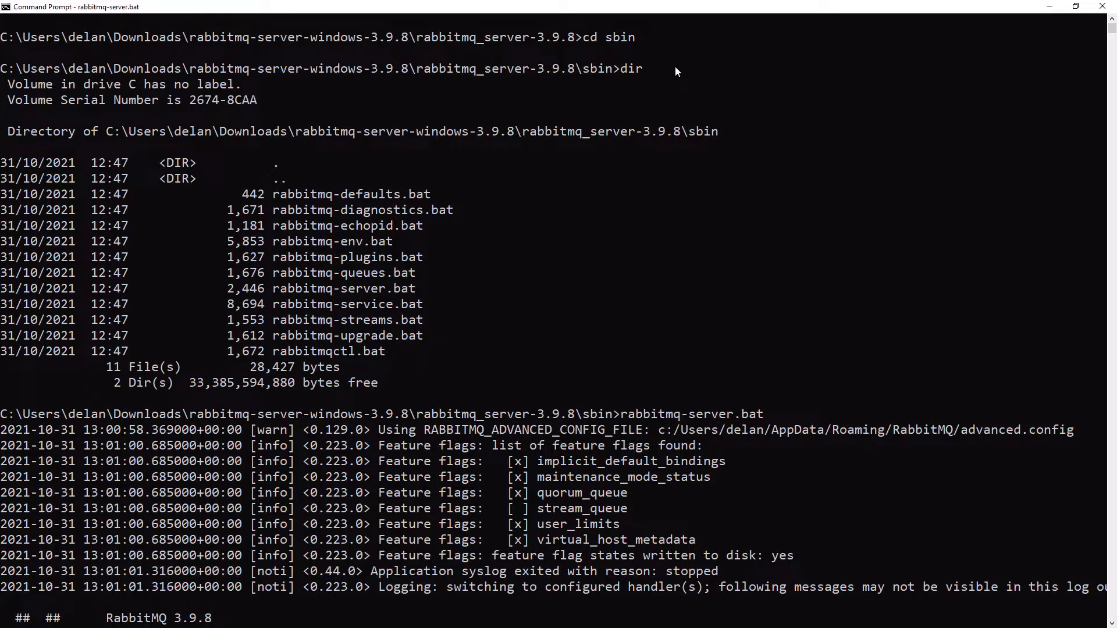
{"action": "scroll", "scroll_direction": "down", "scroll_amount": 3}
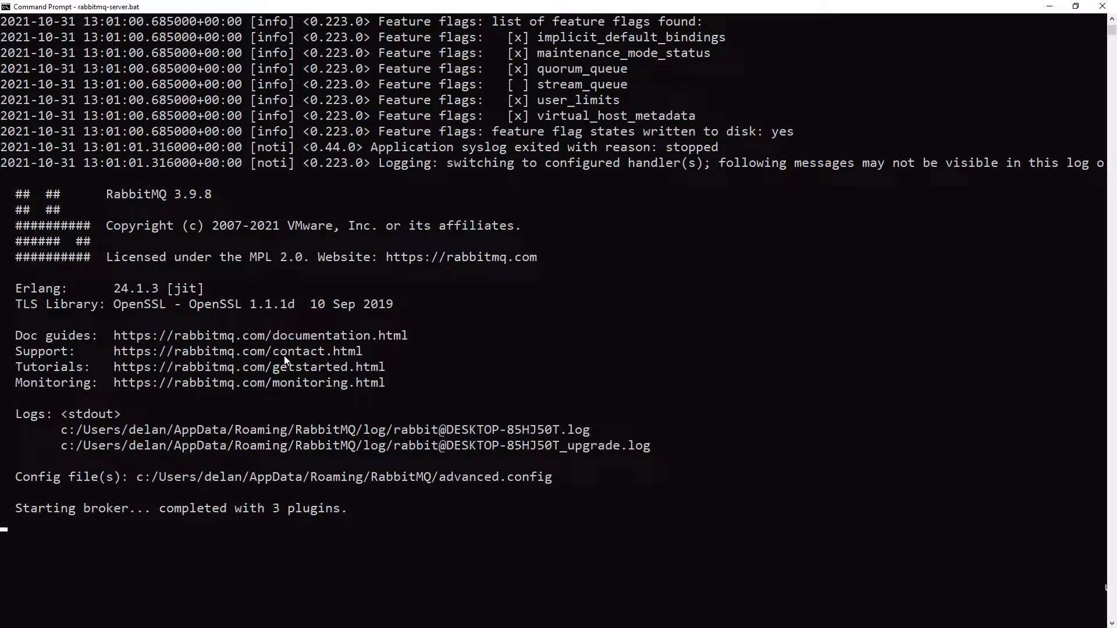
{"action": "mouse_move", "coordinate": [287, 358]}
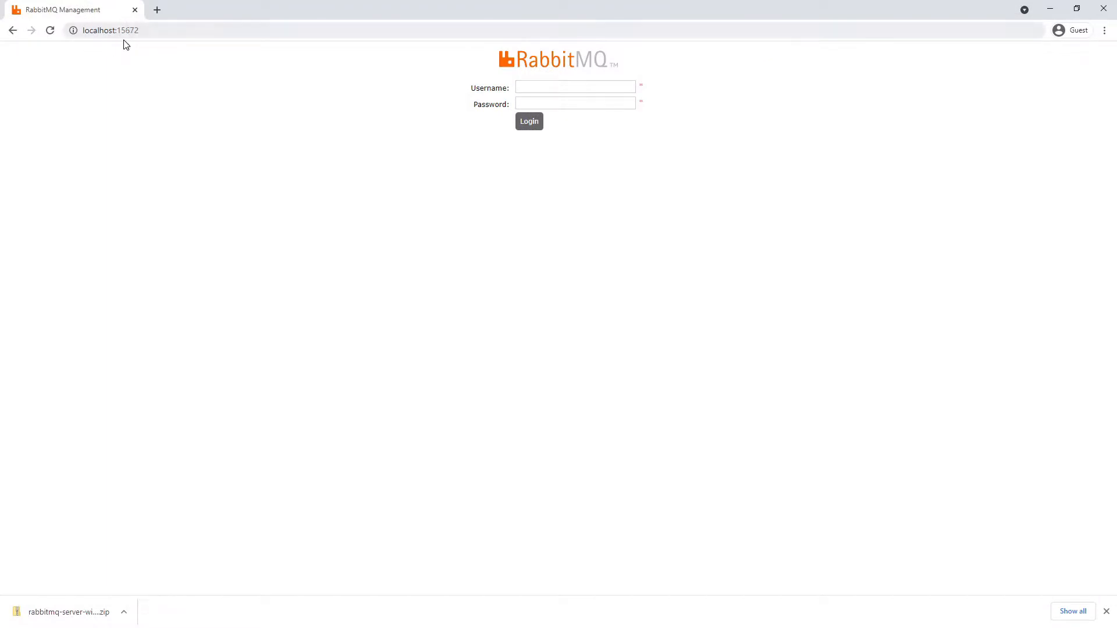
{"action": "mouse_move", "coordinate": [135, 43]}
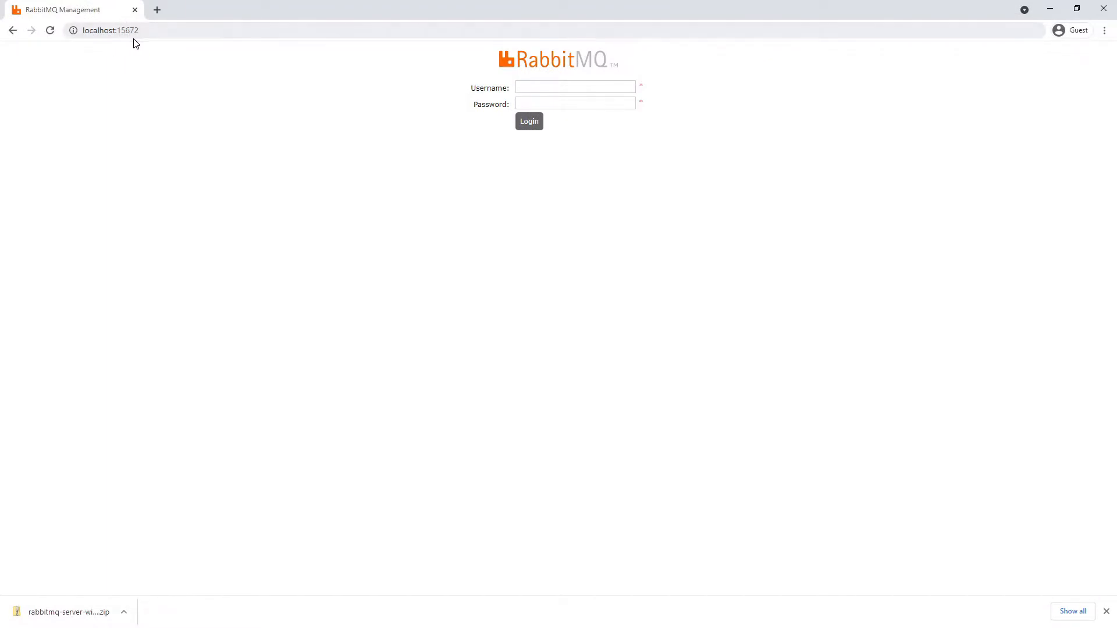
{"action": "mouse_move", "coordinate": [449, 70]}
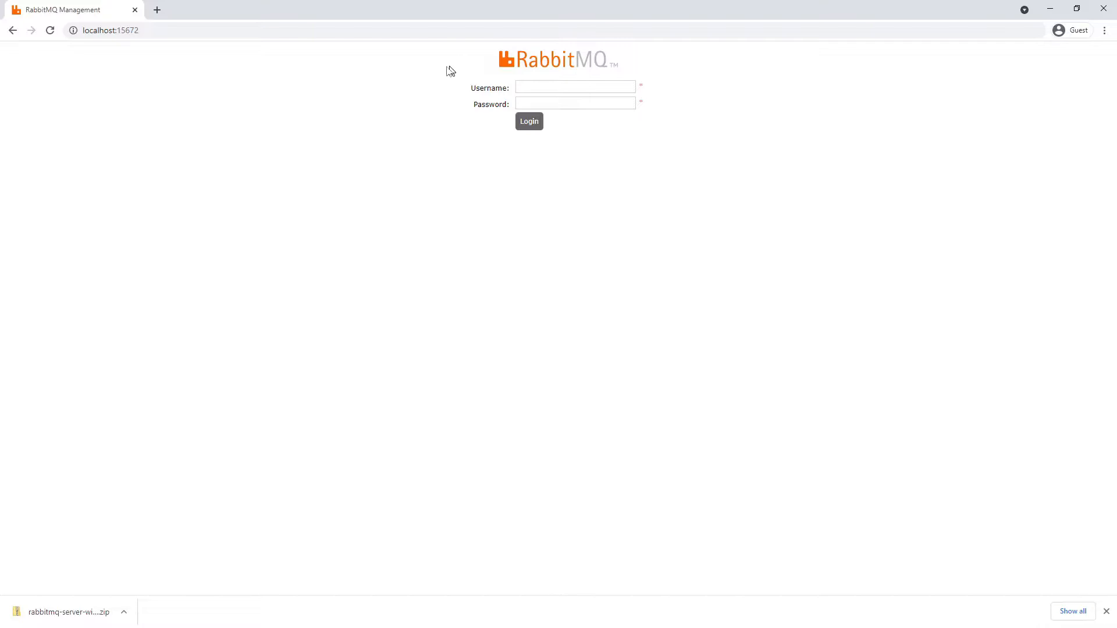
{"action": "mouse_move", "coordinate": [409, 72]}
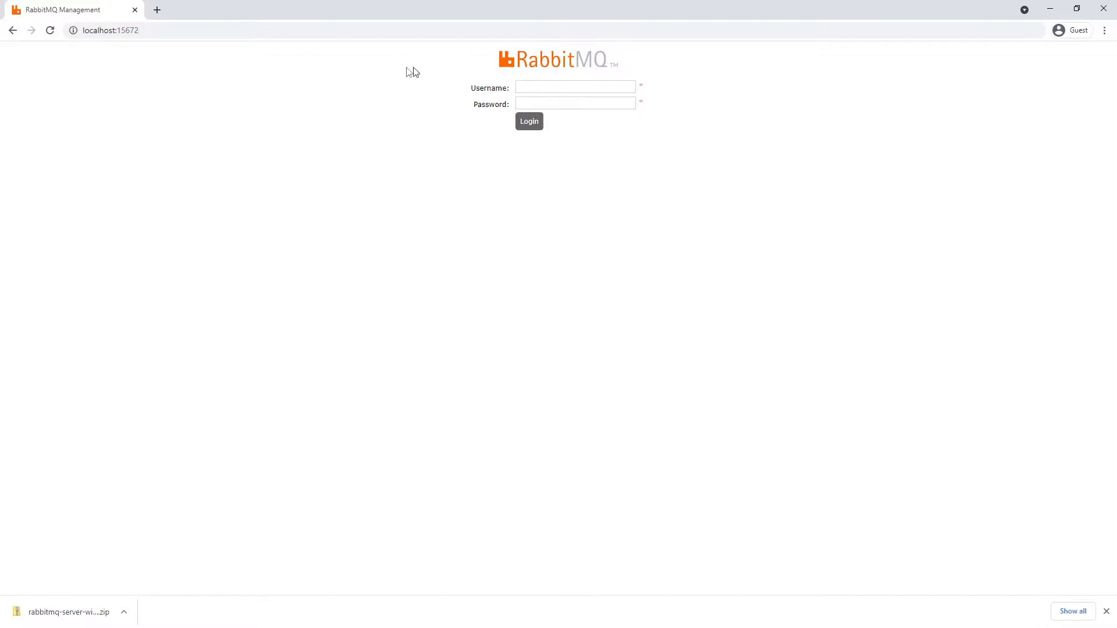
{"action": "mouse_move", "coordinate": [481, 96]}
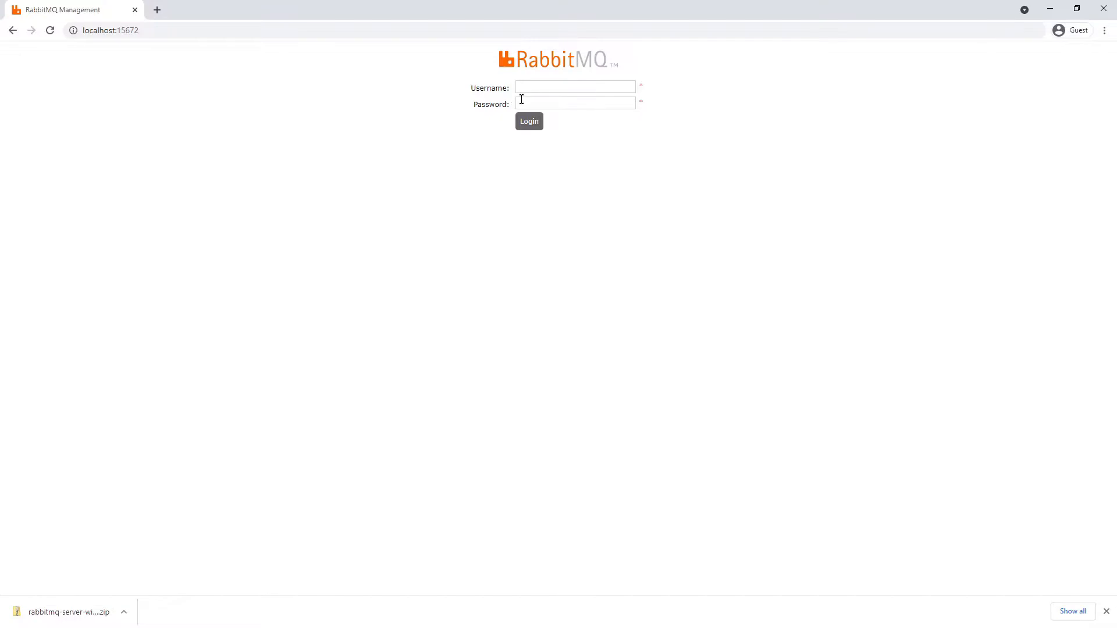
- Enter guest as the username on the localhost:15672 login page and move to the password field
{"action": "type", "text": "guest"}
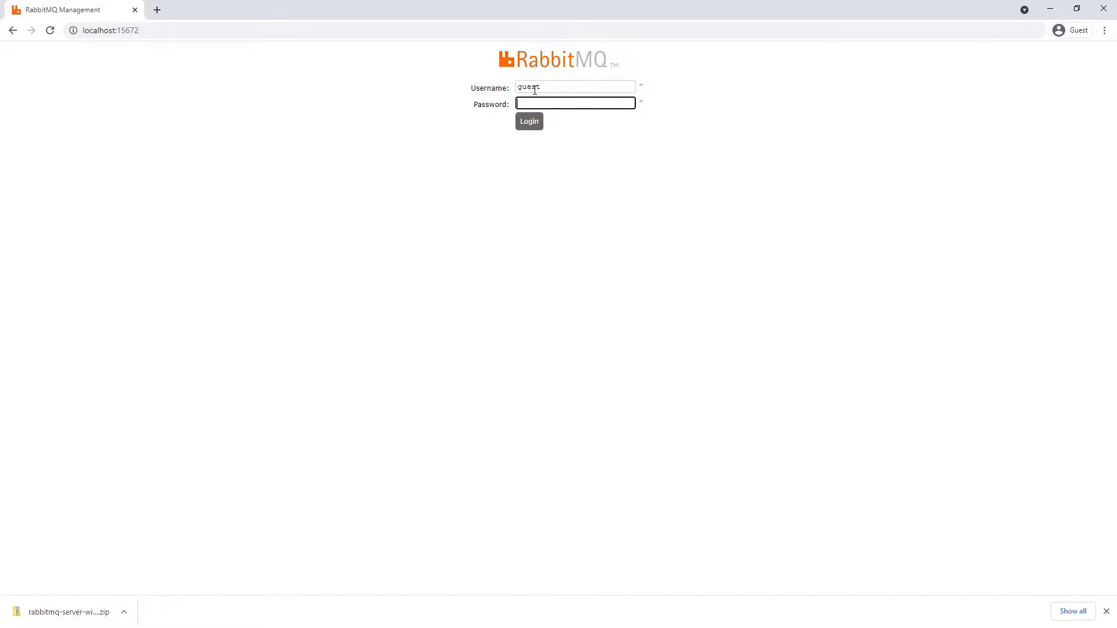
{"action": "left_click", "coordinate": [528, 121]}
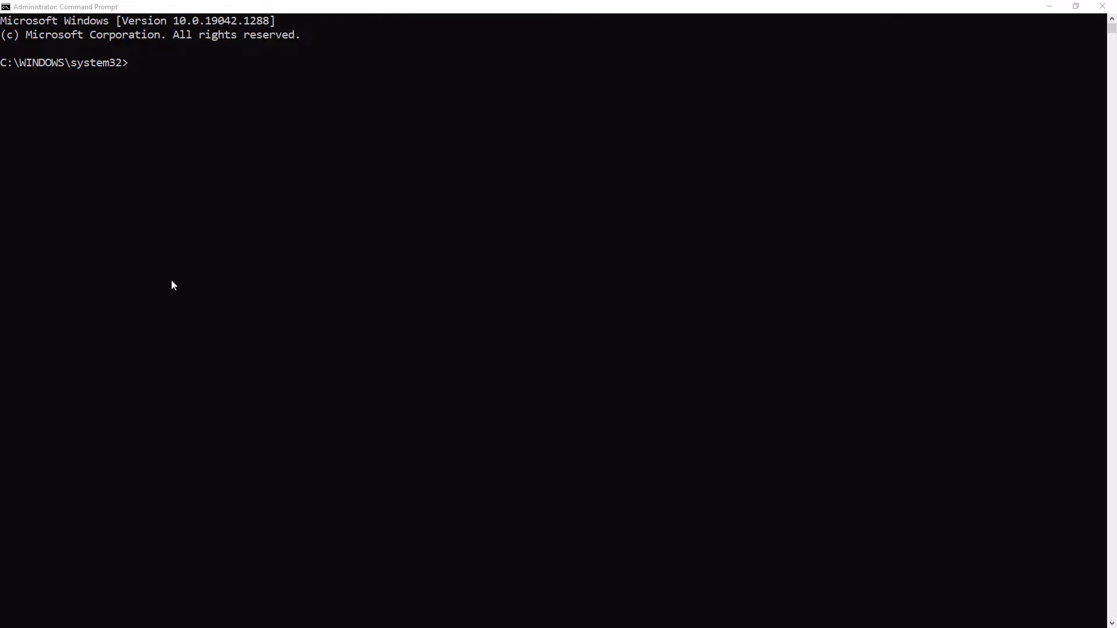
- Run the Chocolatey PowerShell install script, then run choco to confirm v0.11.3 responds
{"action": "type", "text": "@\"%SystemRoot%\\System32\\WindowsPowerShell\\v1.0\\powershell.exe\" -NoProfile -InputFormat None -ExecutionPolicy Bypass -Command \"[System.Net.ServicePointManager]::SecurityProtocol = 3072; iex ((New-"}
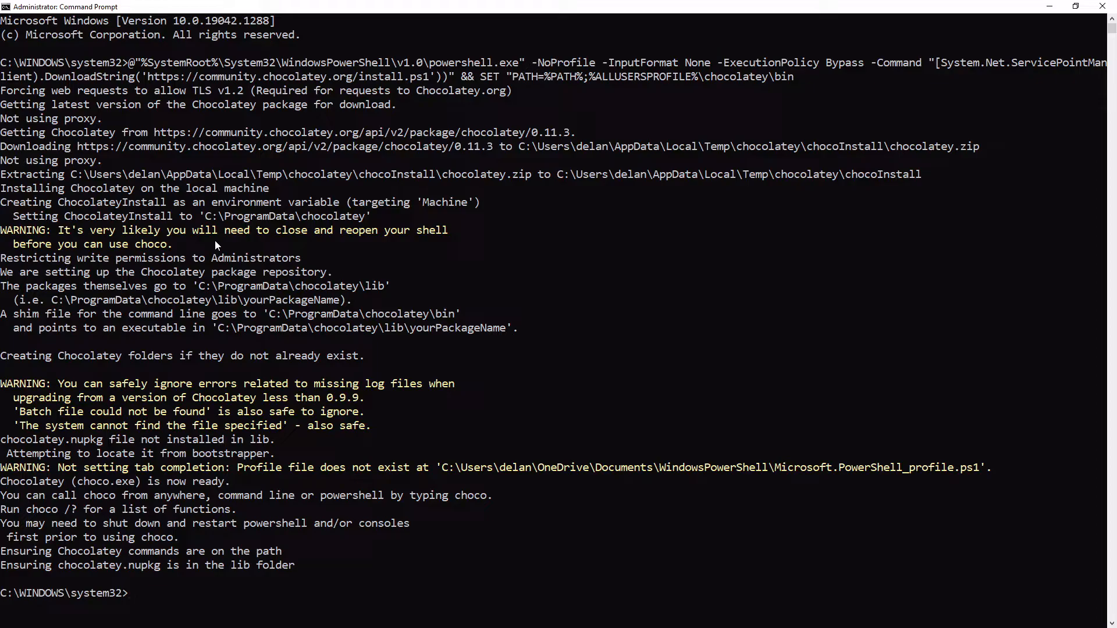
{"action": "type", "text": "choco"}
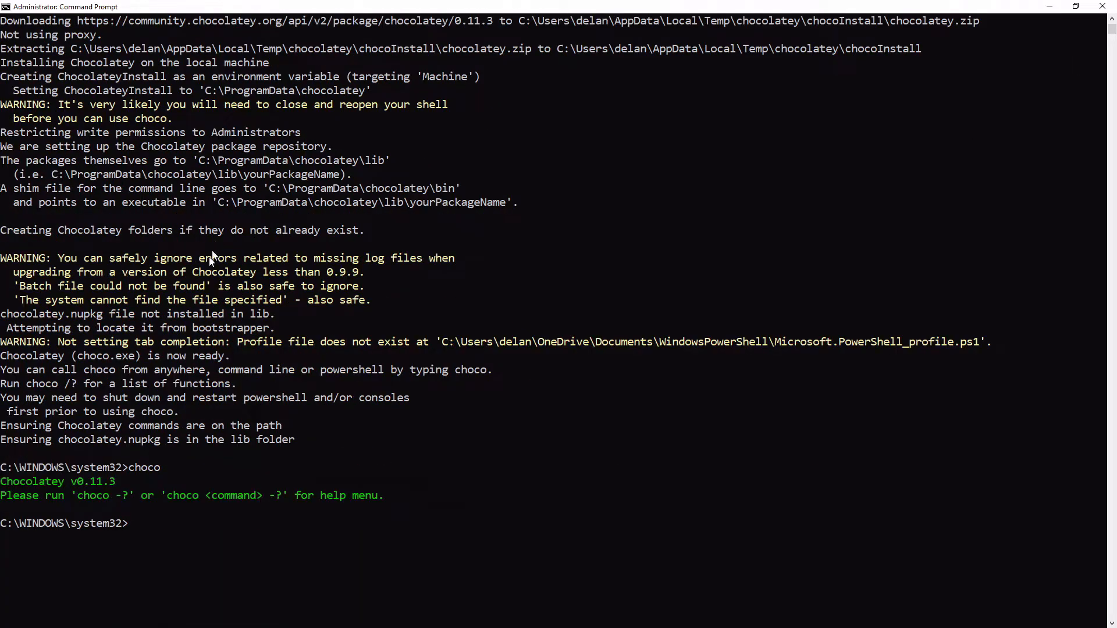
{"action": "mouse_move", "coordinate": [93, 489]}
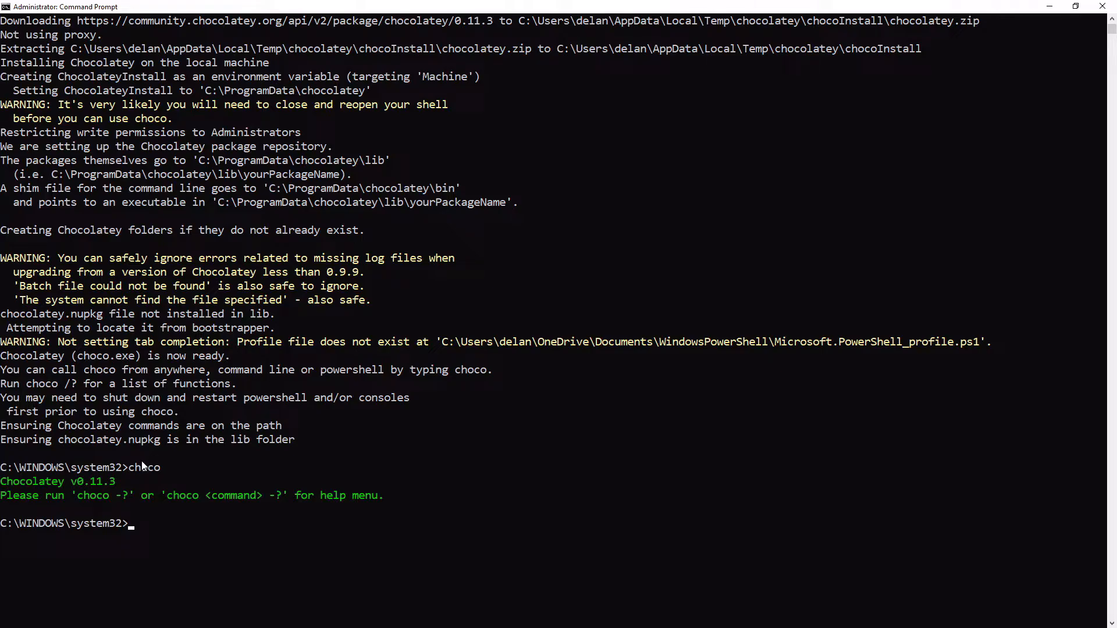
- Run choco install rabbitmq and answer Y to the Erlang install script prompt
{"action": "type", "text": "choco i"}
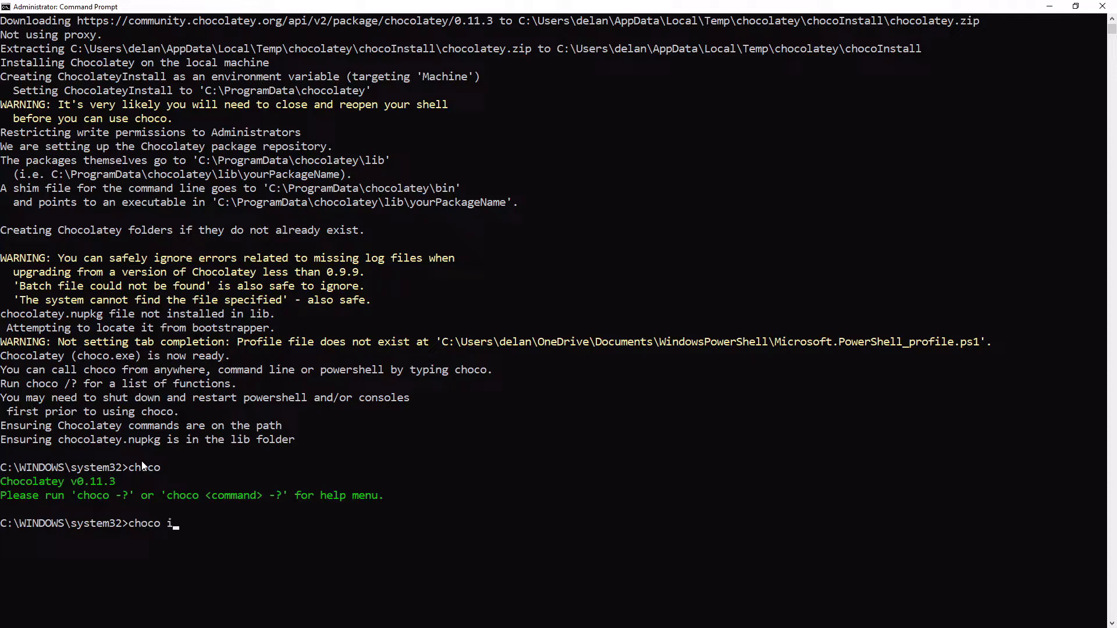
{"action": "type", "text": "nstall rabbitmq"}
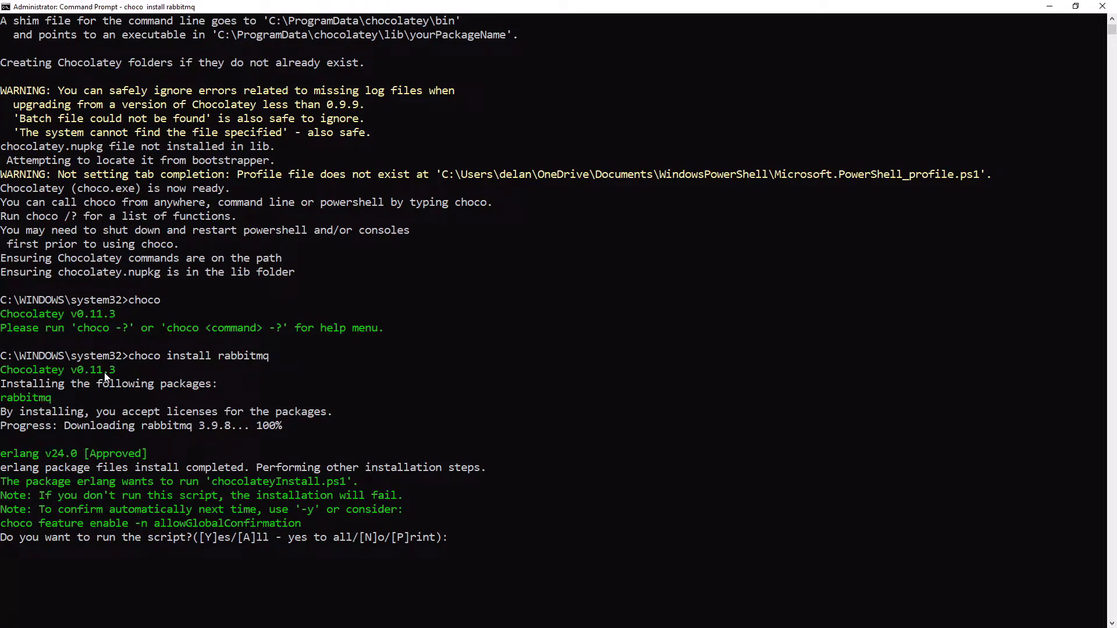
{"action": "type", "text": "Y"}
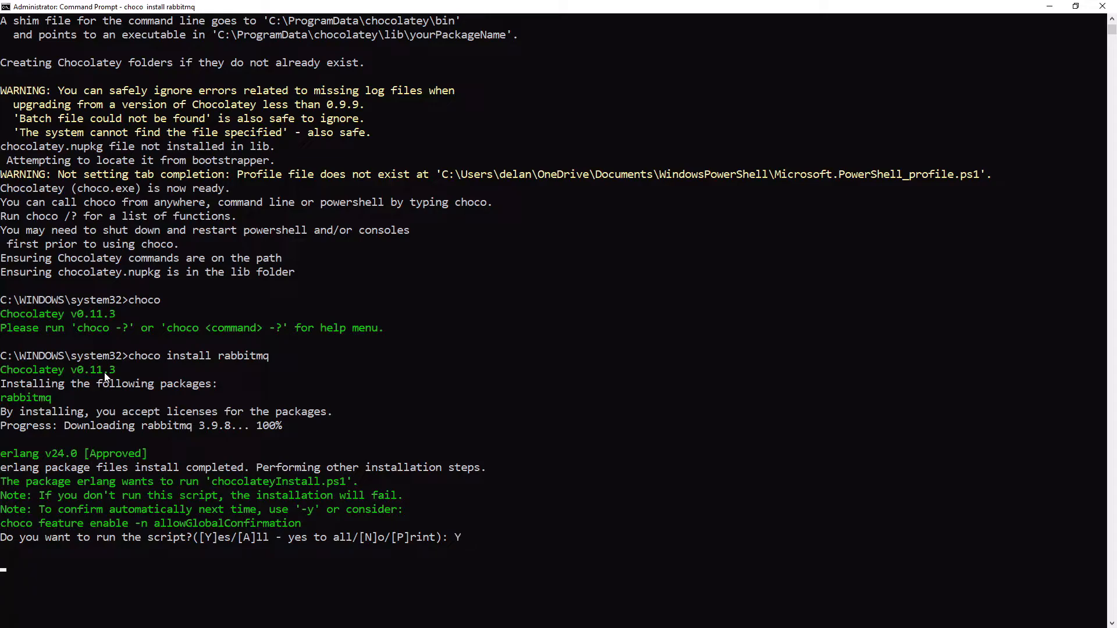
{"action": "key", "text": "enter"}
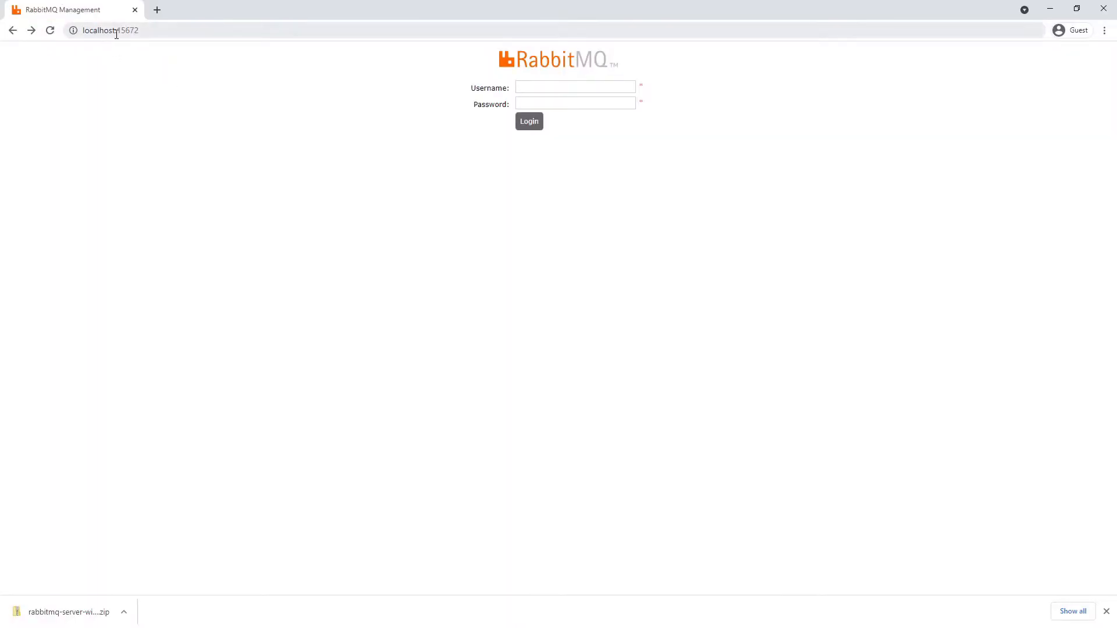
- Log in to RabbitMQ Management at localhost:15672 as guest to reach the 3.9.8 Overview
{"action": "left_click", "coordinate": [575, 86]}
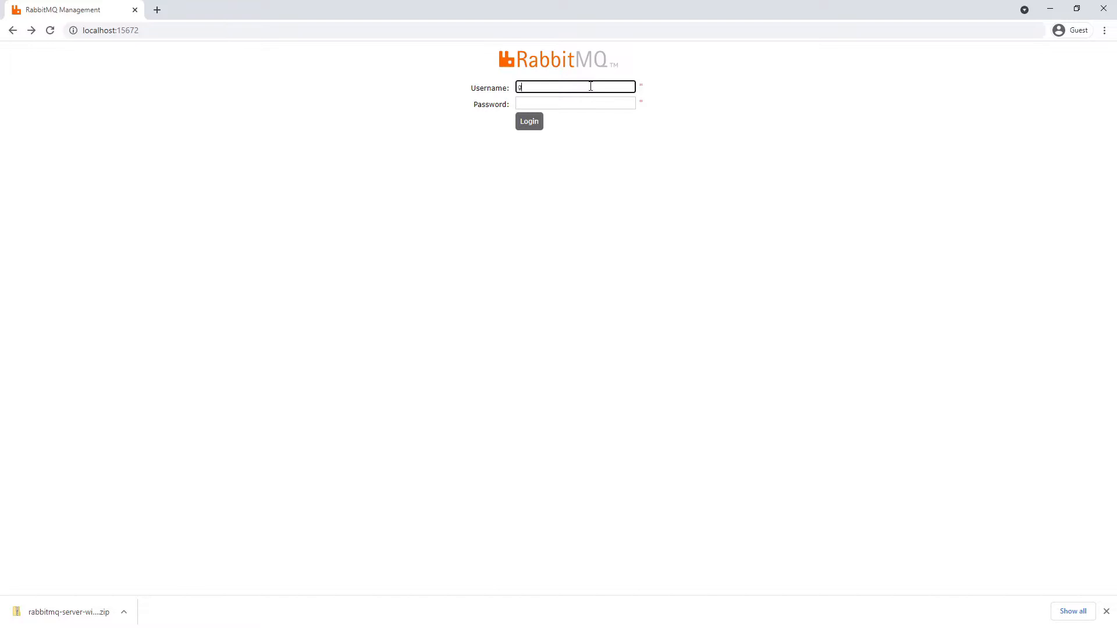
{"action": "type", "text": "guest"}
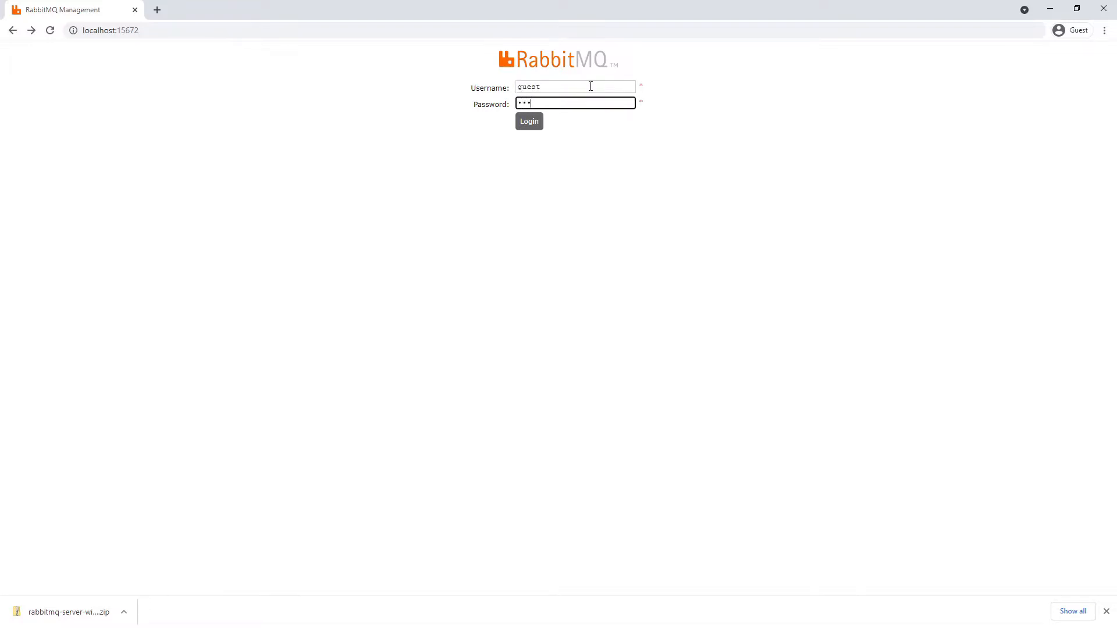
{"action": "left_click", "coordinate": [529, 121]}
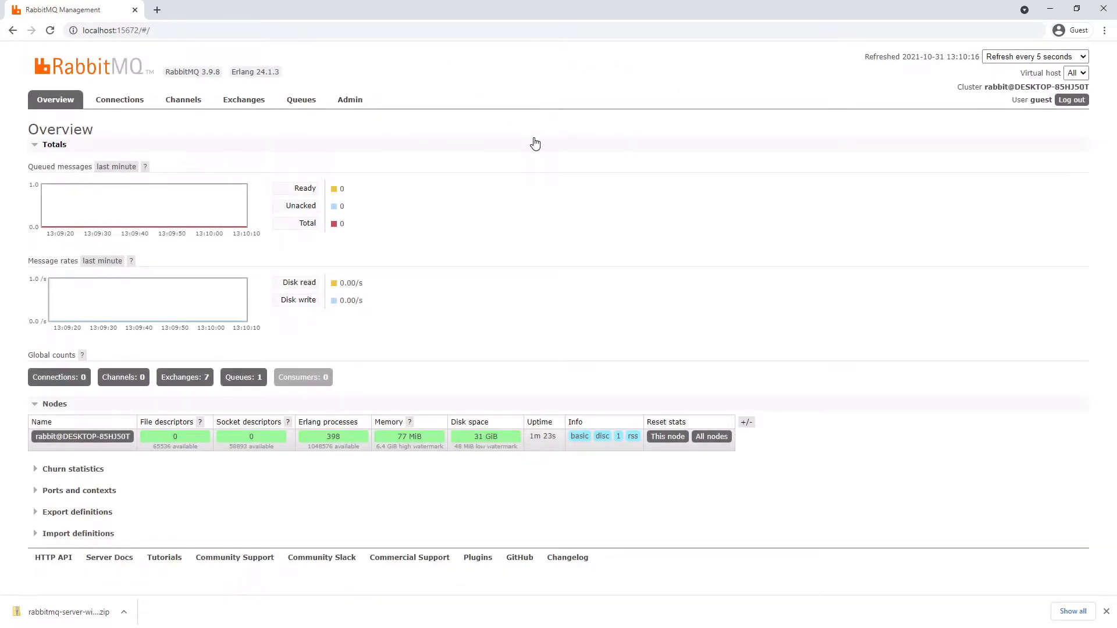
{"action": "mouse_move", "coordinate": [177, 114]}
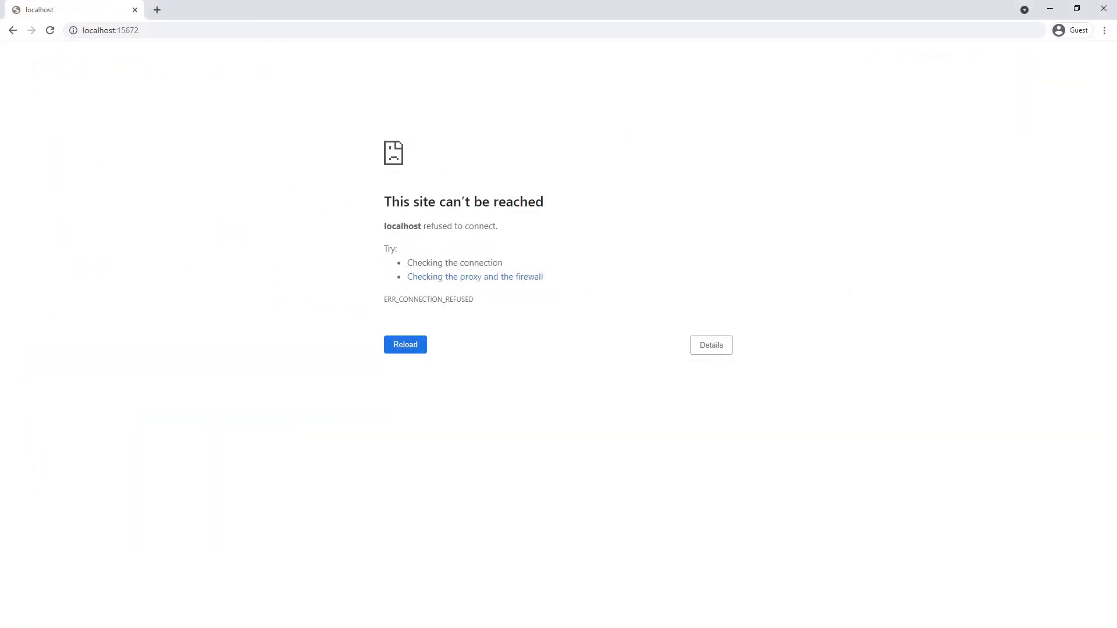
- Reload localhost:15672 to see connection refused, then switch to the admin Command Prompt
{"action": "left_click", "coordinate": [405, 344]}
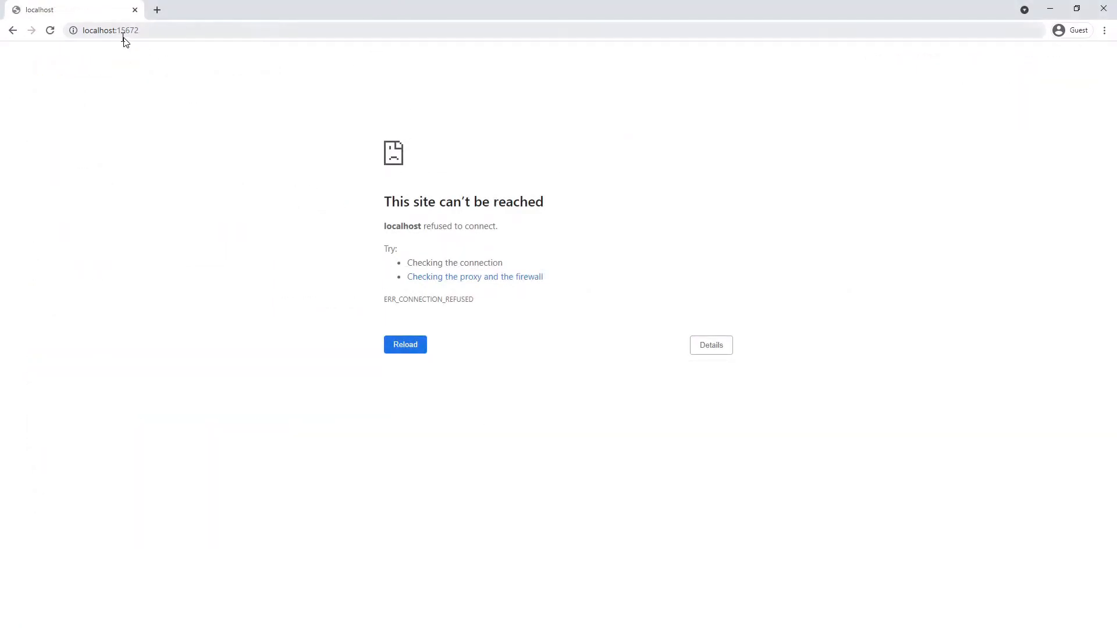
{"action": "left_click", "coordinate": [128, 30]}
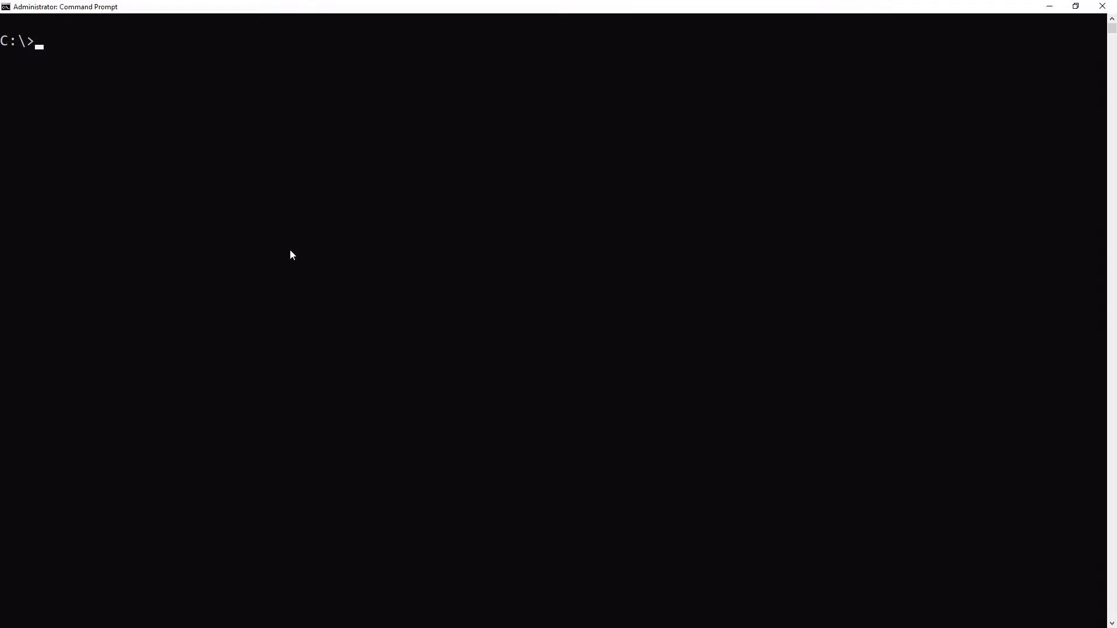
- Start a rabbitmq:3.9-management container named rabbitmq publishing ports 5672 and 15672
{"action": "type", "text": "docker run -it --rm --name rabbitmq -p 5672:5672 -p 15672:15672 rabbitmq:3.9-management"}
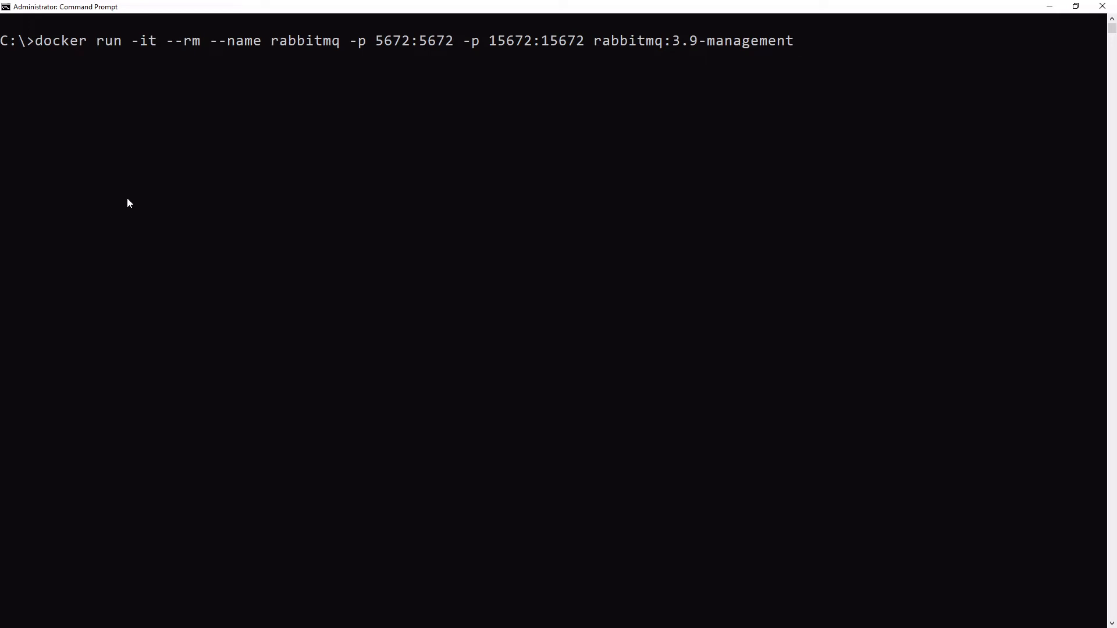
{"action": "key", "text": "Enter"}
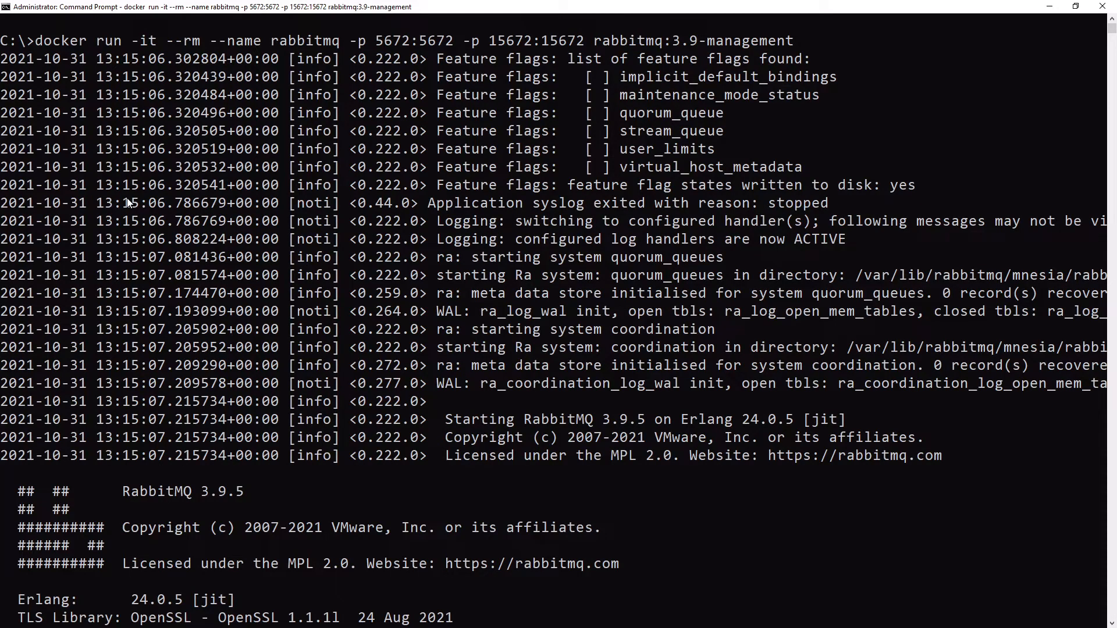
{"action": "scroll", "scroll_direction": "down", "scroll_amount": 3}
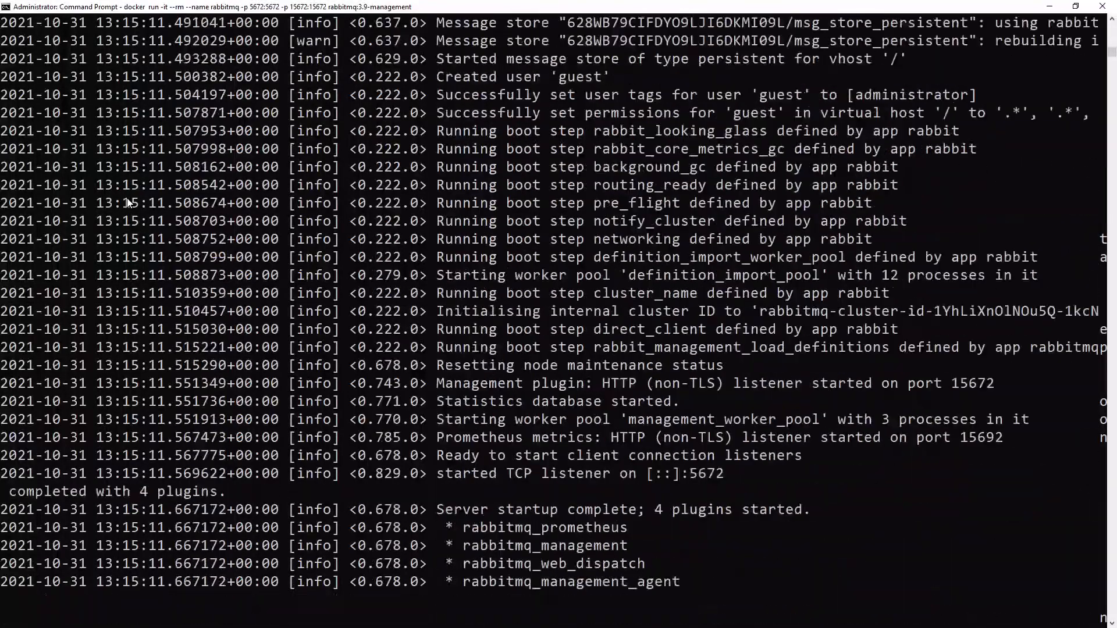
{"action": "scroll", "scroll_direction": "down", "scroll_amount": 3}
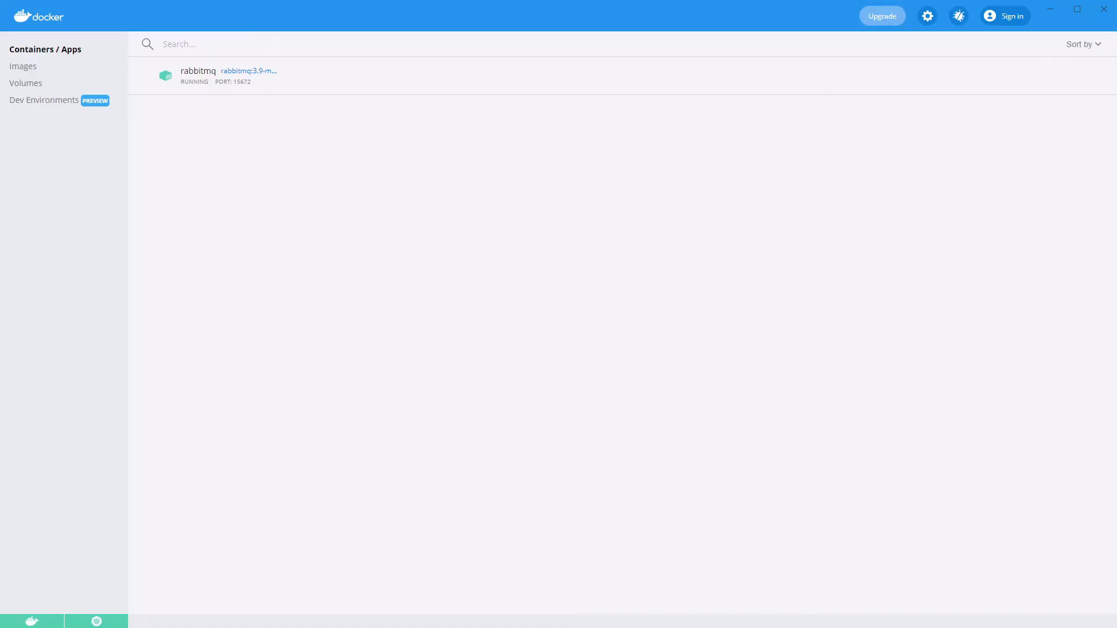
{"action": "mouse_move", "coordinate": [203, 80]}
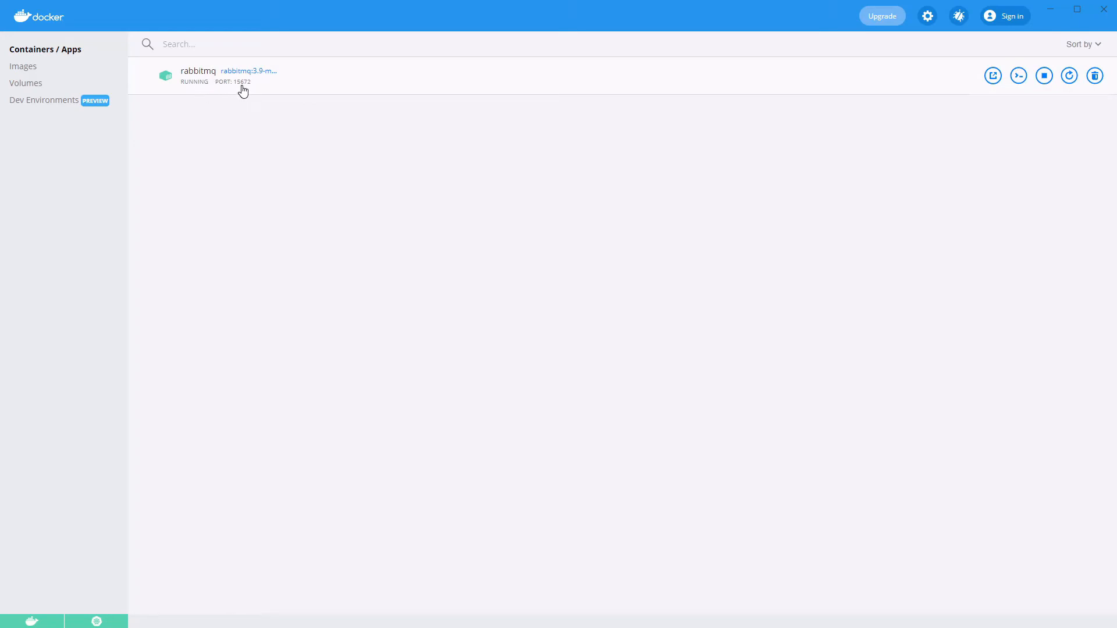
- Follow the rabbitmq container's port 15672 link to load the management login page
{"action": "left_click", "coordinate": [234, 82]}
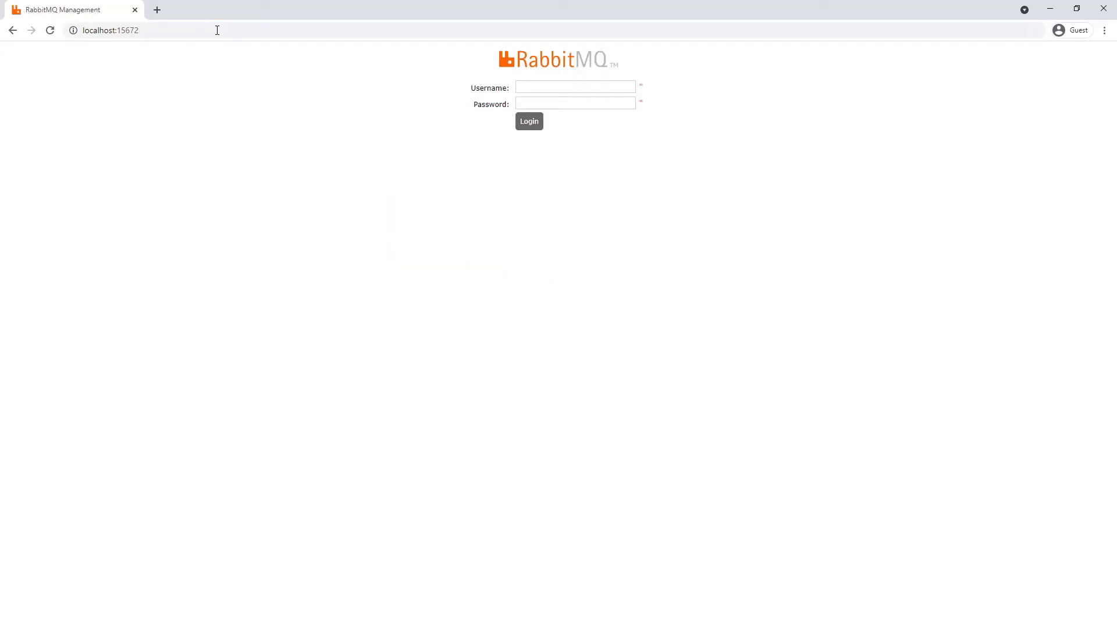
{"action": "mouse_move", "coordinate": [507, 77]}
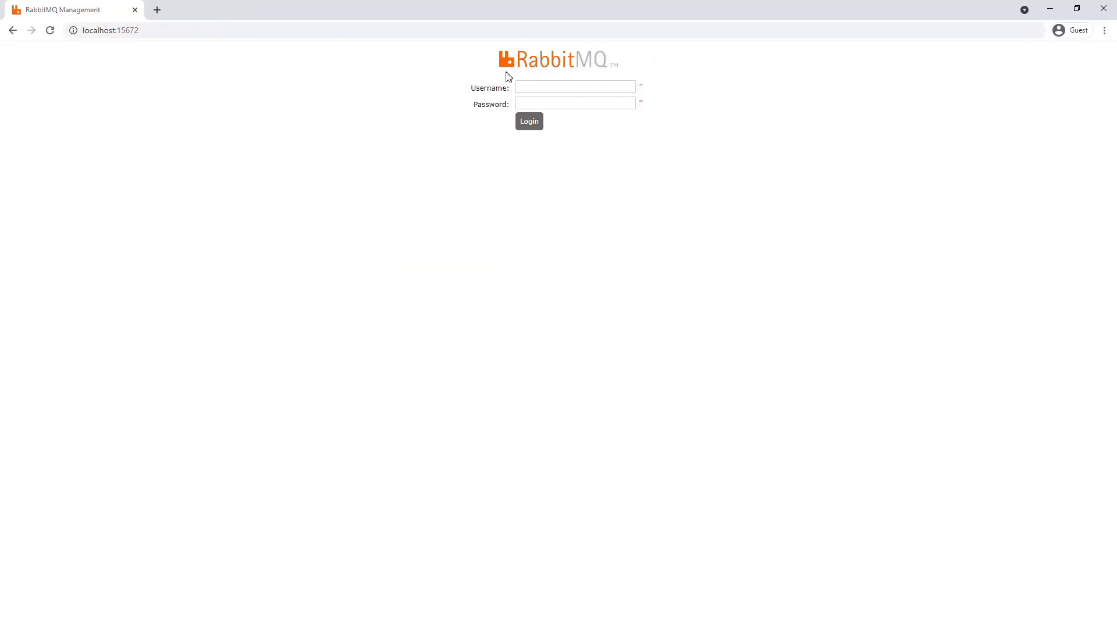
{"action": "mouse_move", "coordinate": [263, 92]}
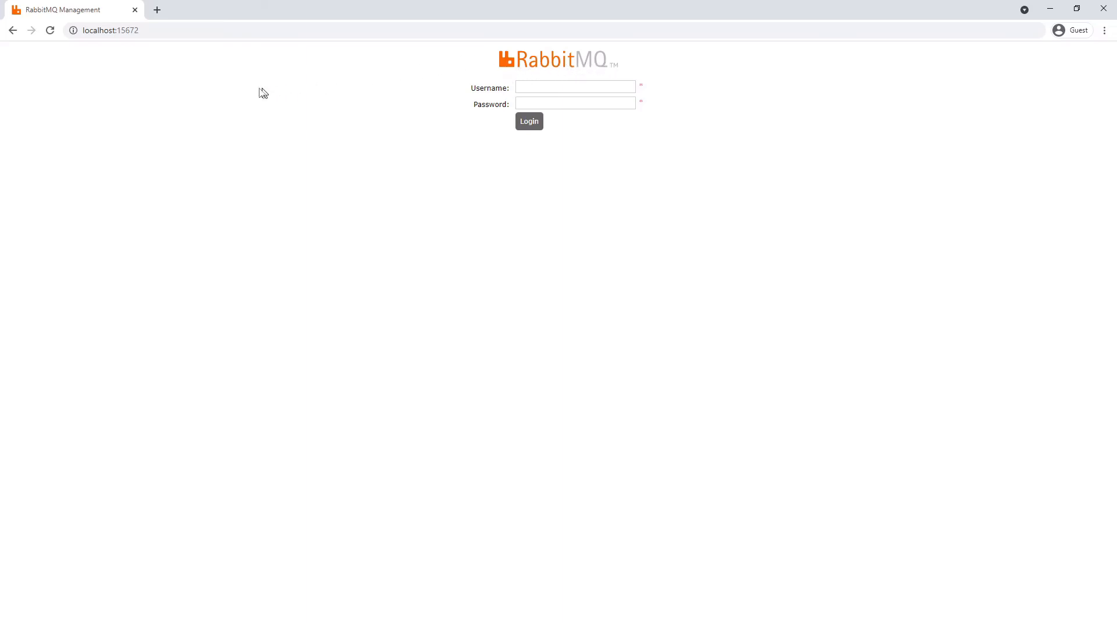
- Log in to the Docker-hosted RabbitMQ Management as guest to reach the 3.9.5 Overview
{"action": "left_click", "coordinate": [575, 86]}
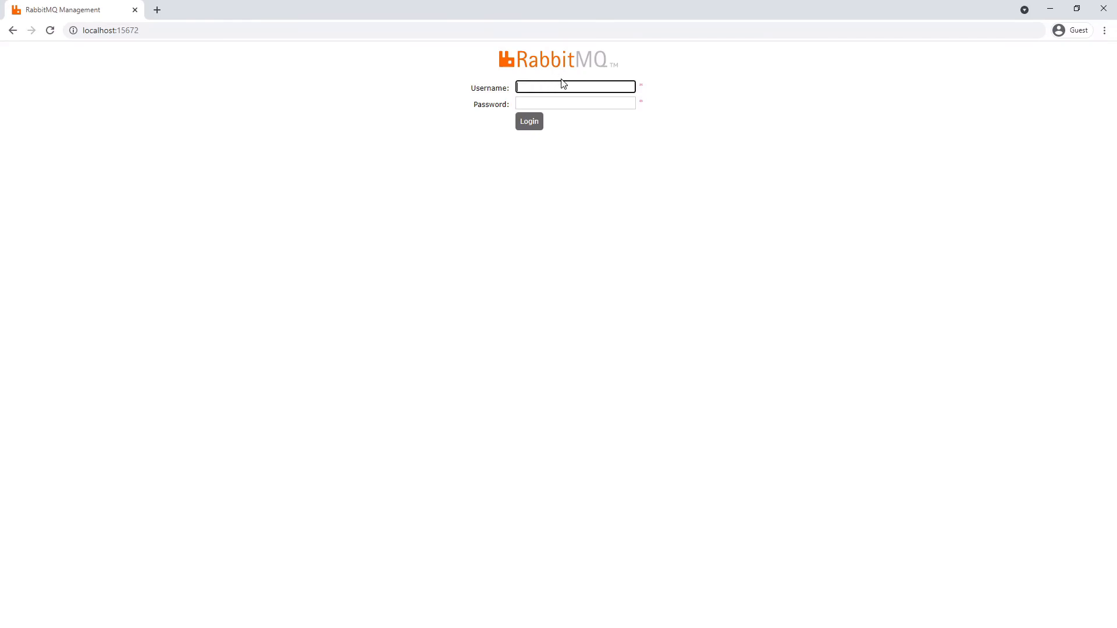
{"action": "type", "text": "guest"}
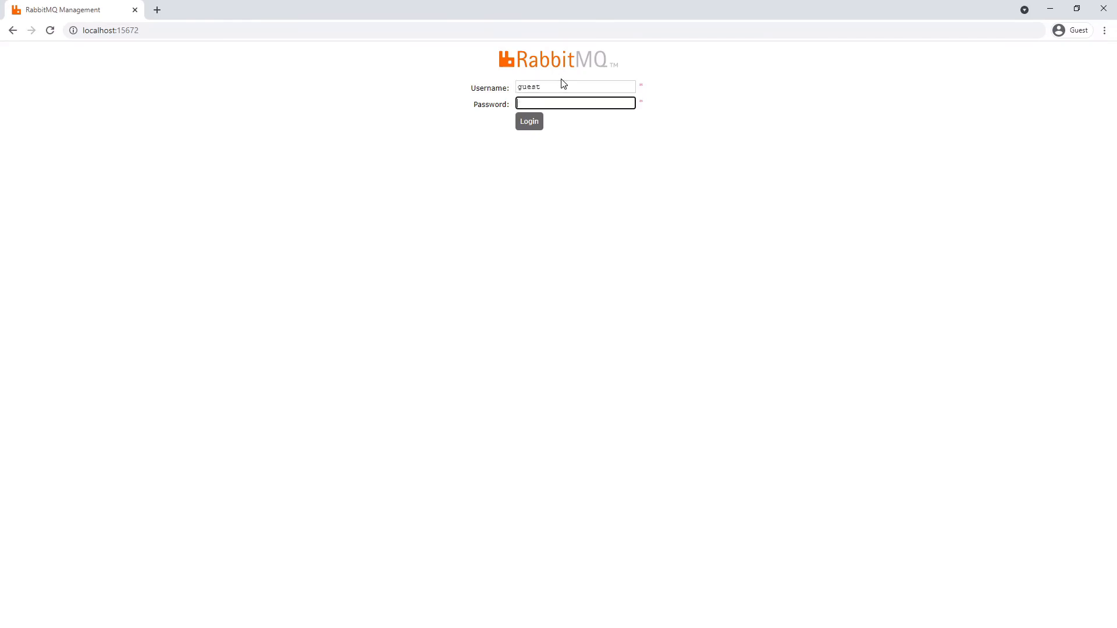
{"action": "left_click", "coordinate": [528, 121]}
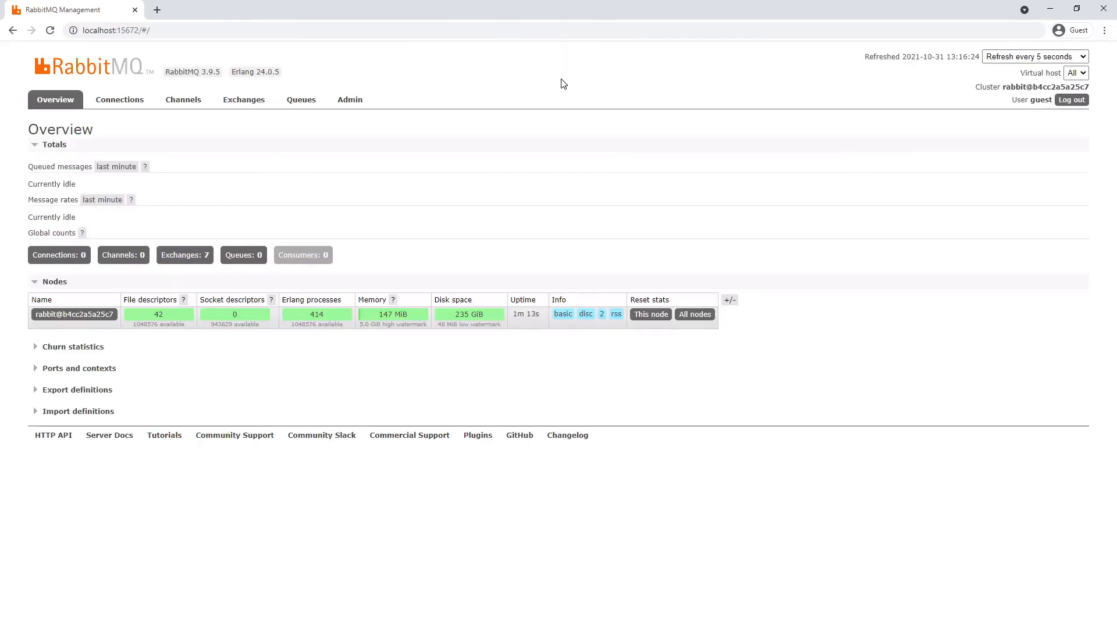